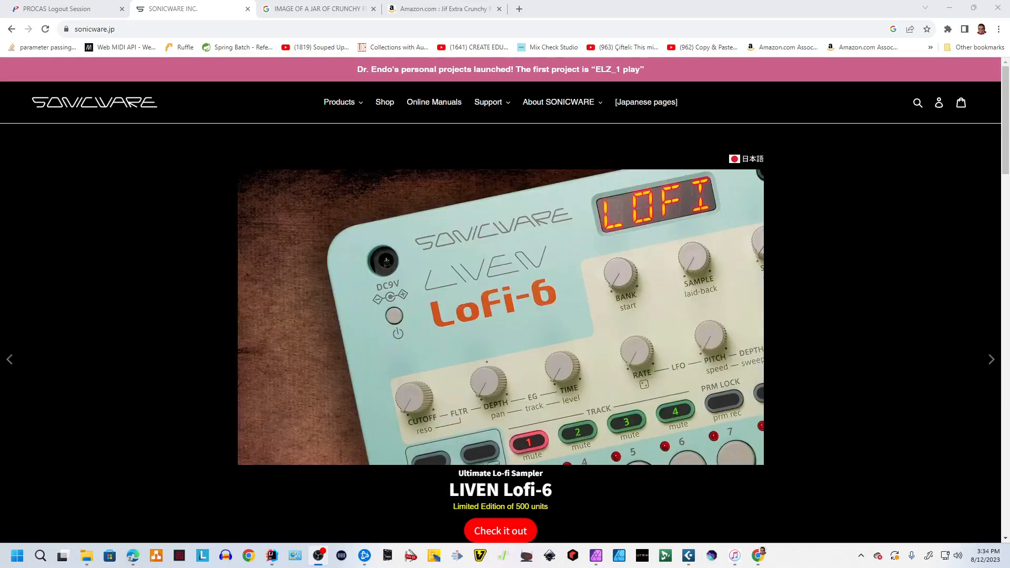
Advance through the page content with repeated clicks before navigating to support.
click(991, 360)
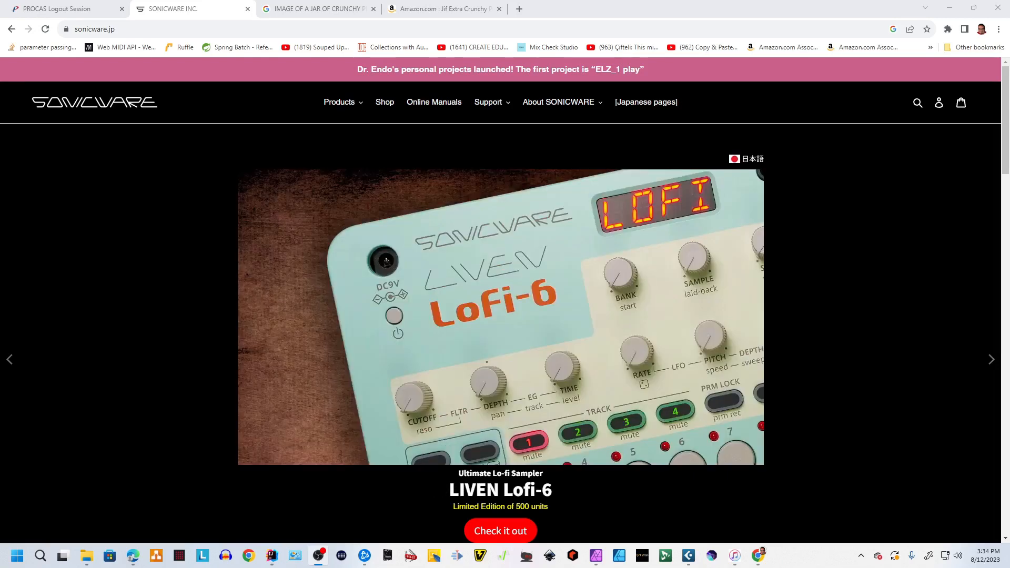
click(991, 359)
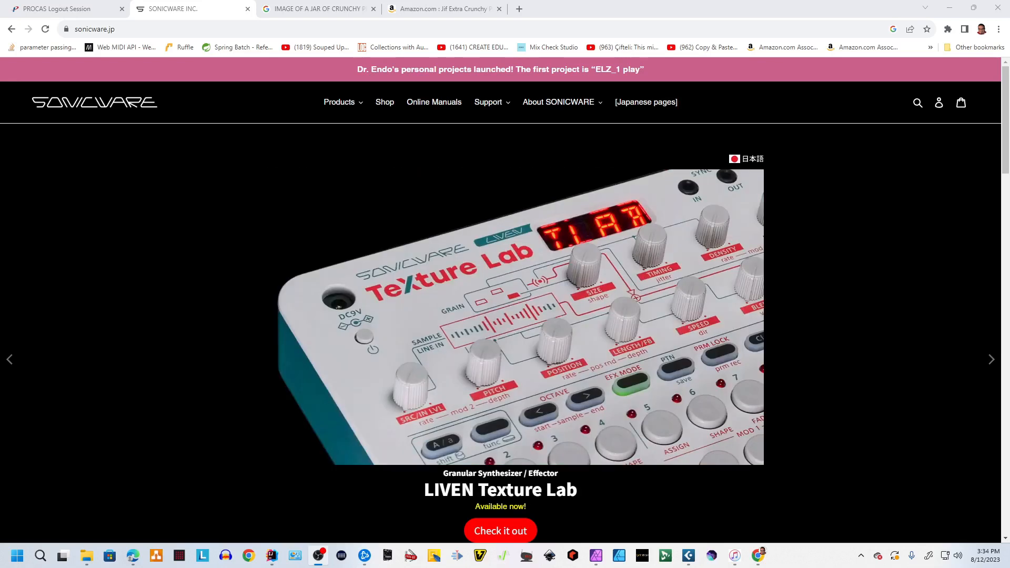
click(991, 360)
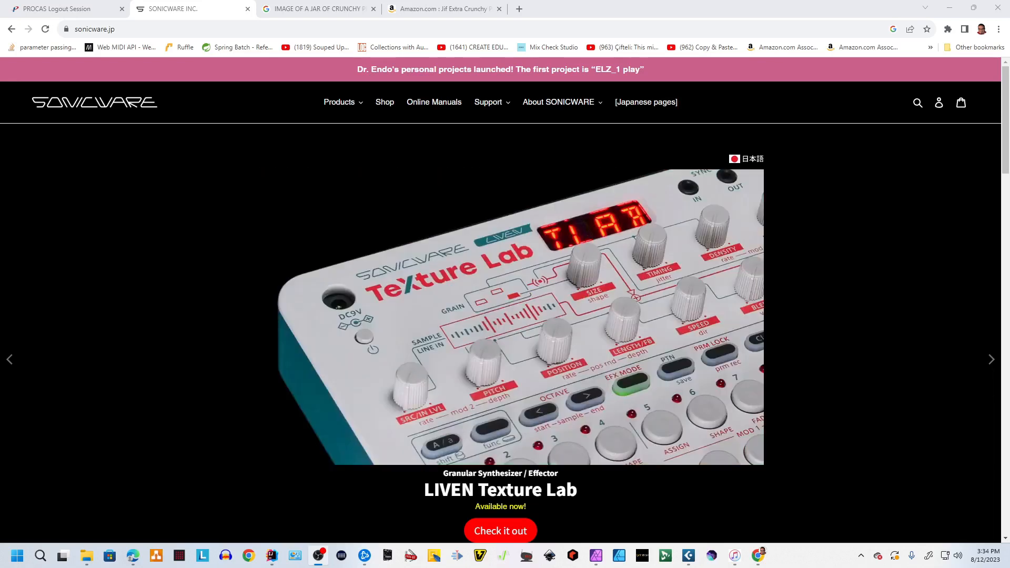
click(991, 360)
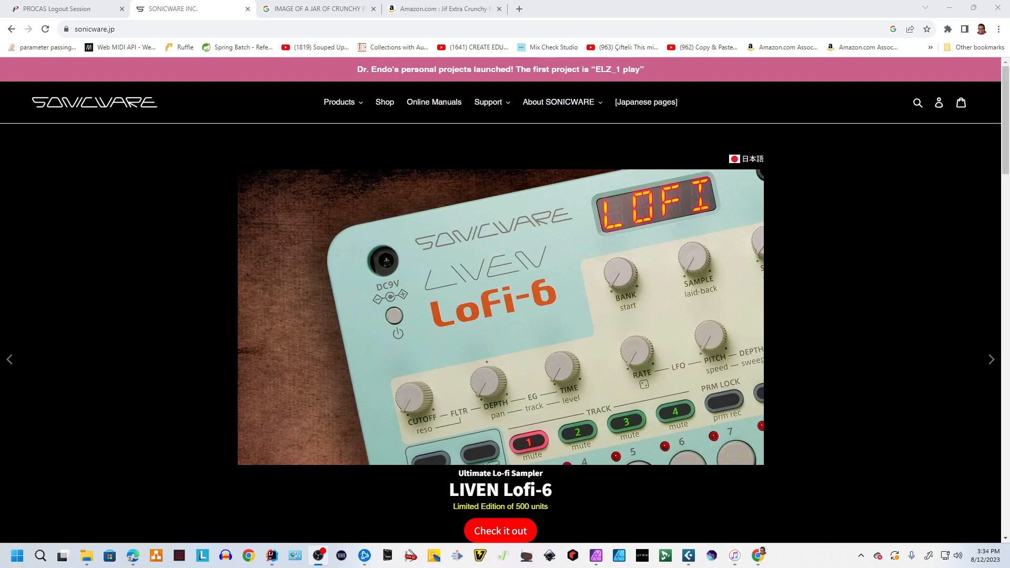
click(991, 360)
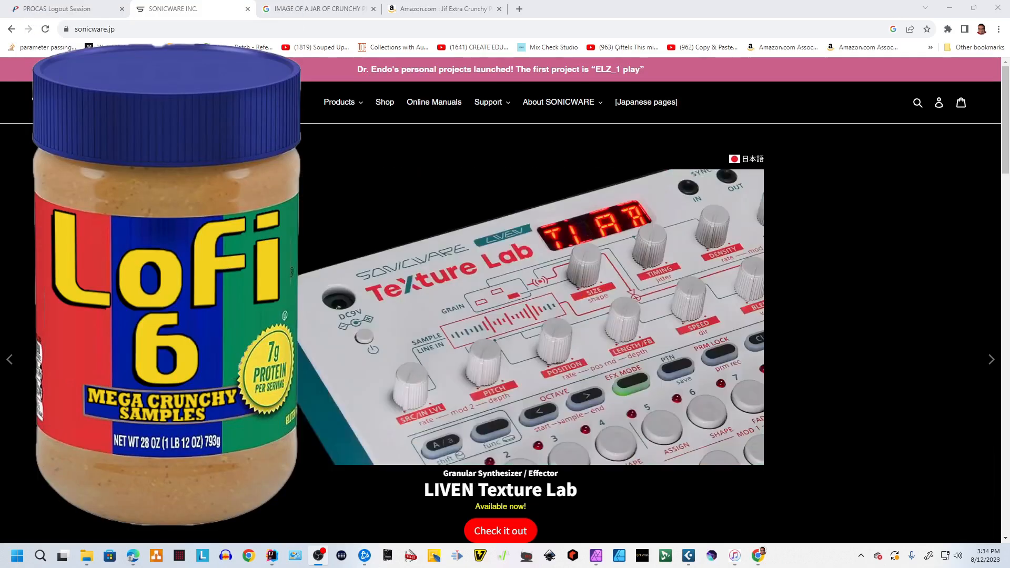
click(990, 359)
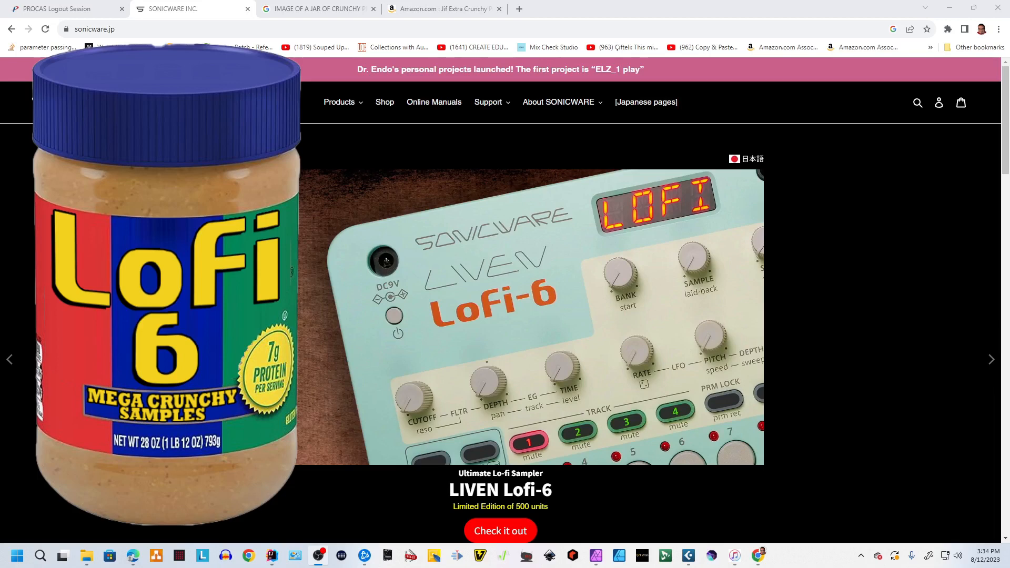
click(991, 358)
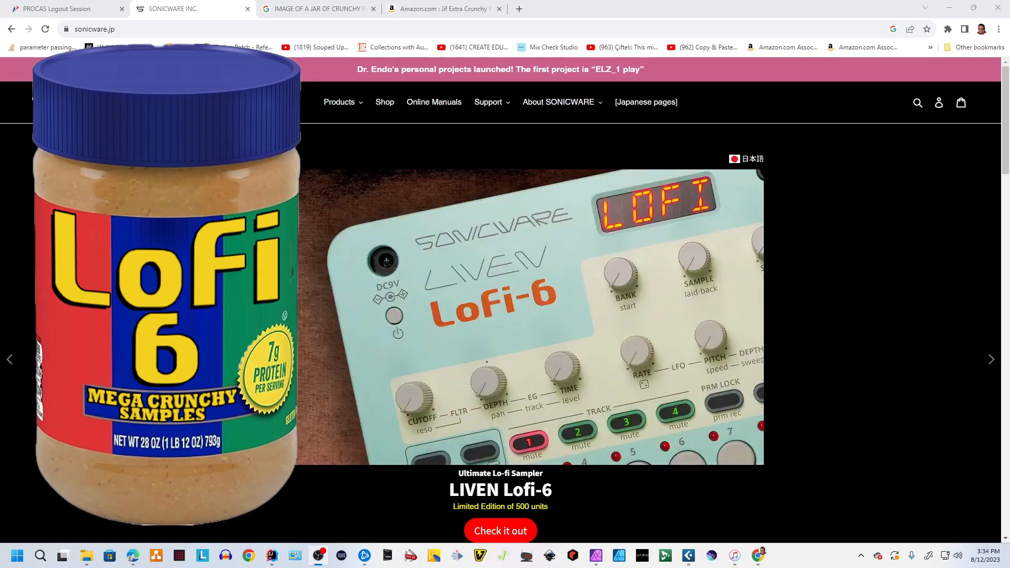
click(991, 360)
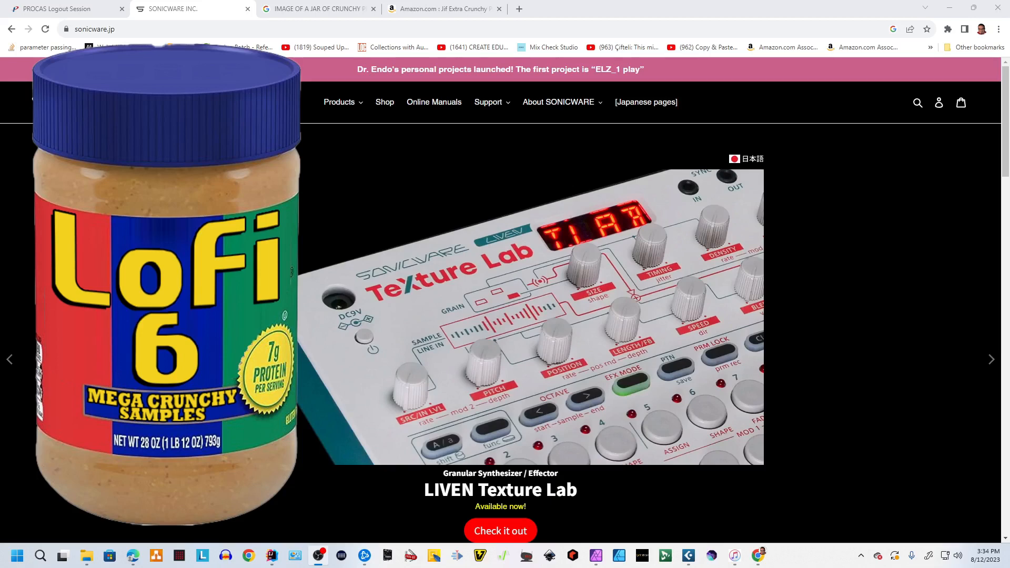
click(991, 360)
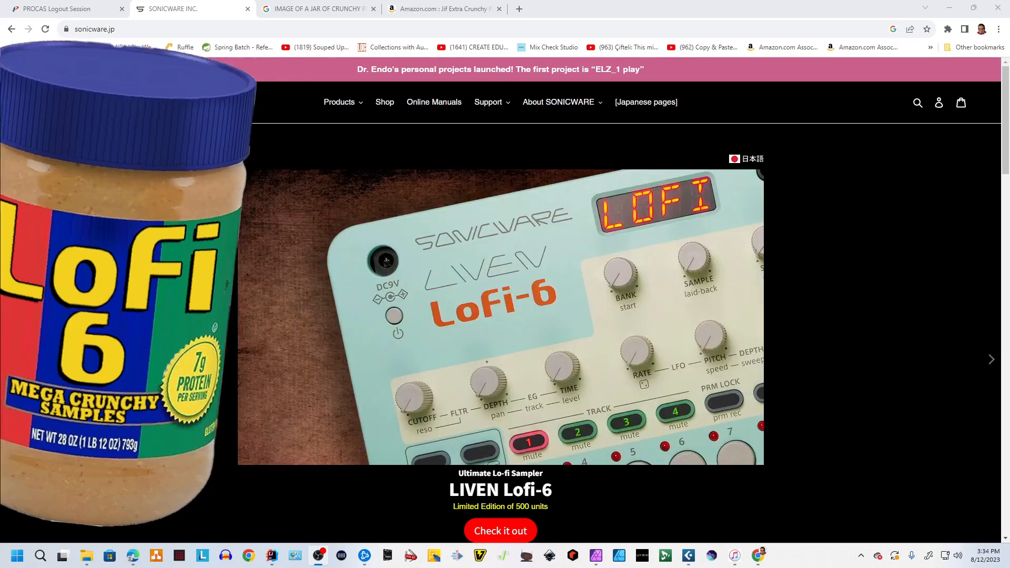
click(991, 360)
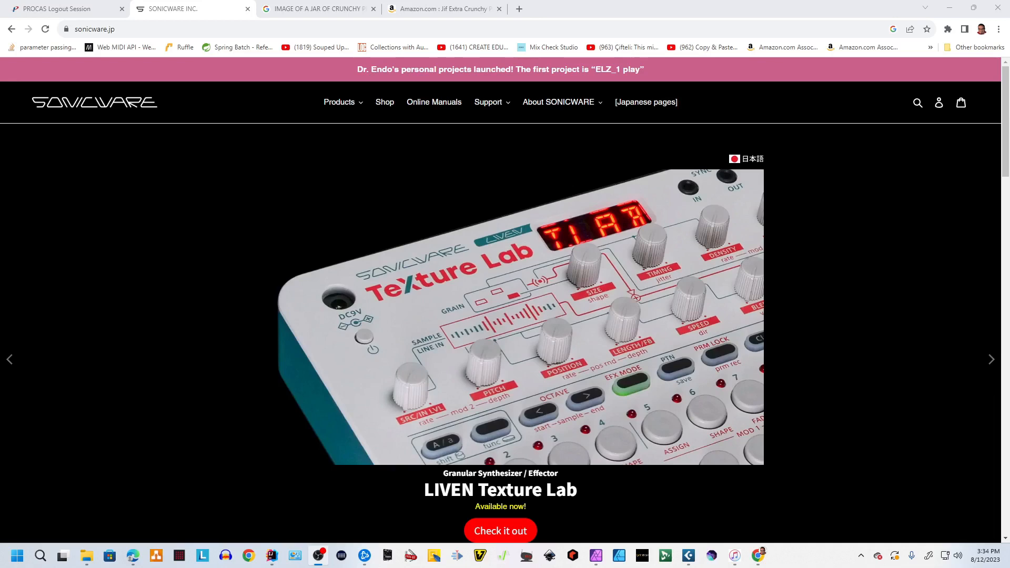
click(991, 358)
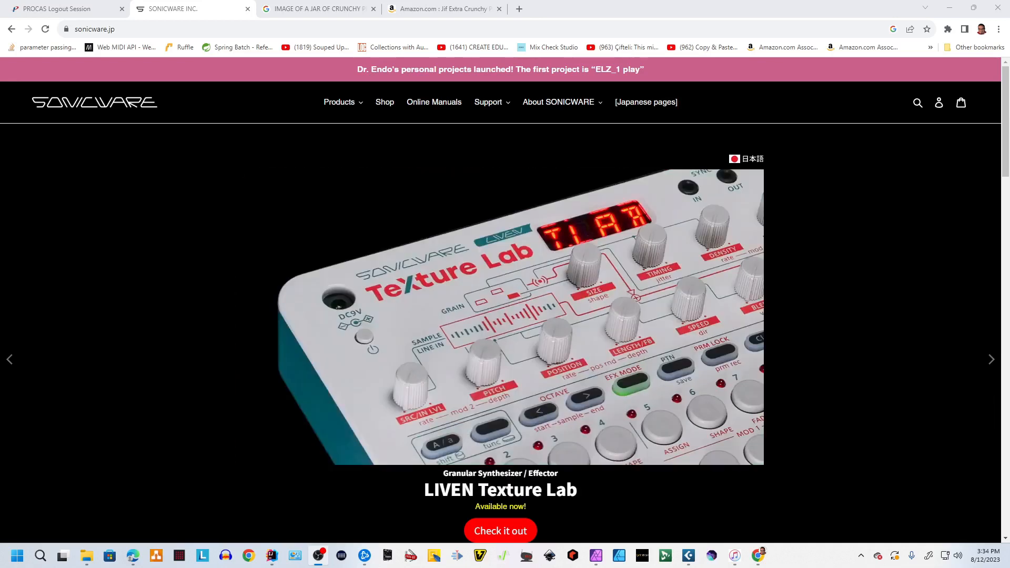
click(991, 359)
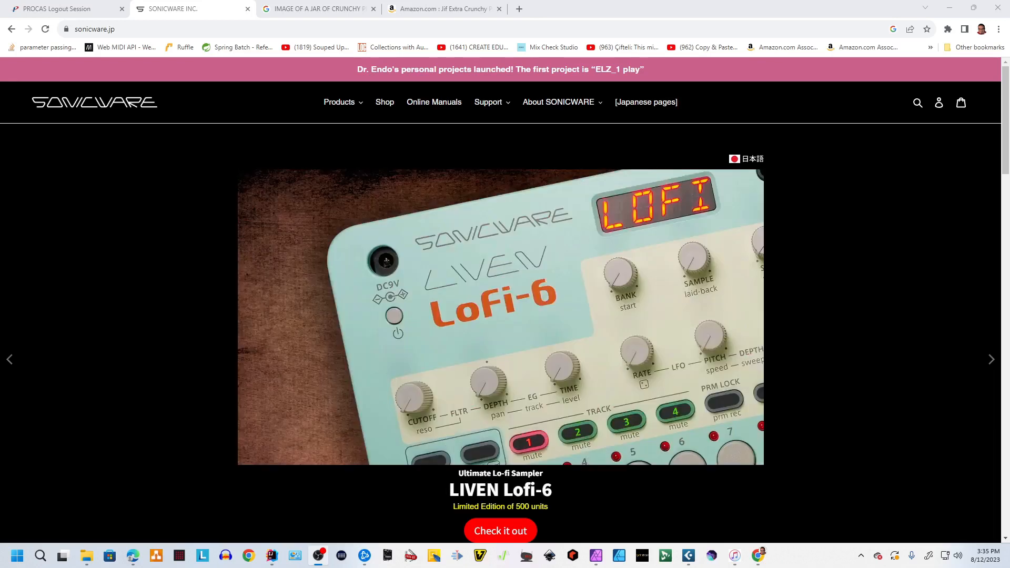
click(991, 359)
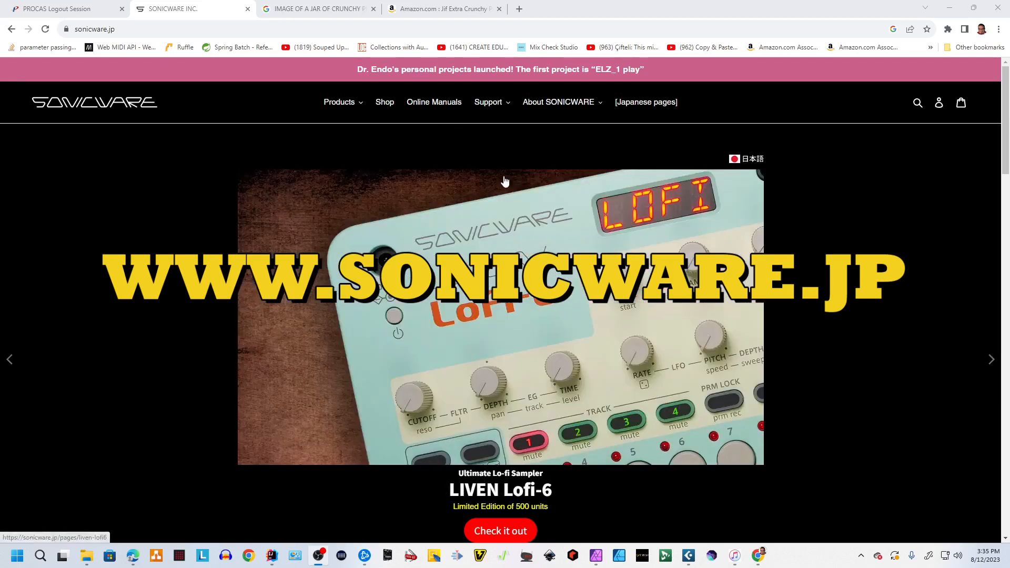
mouse_move(454, 162)
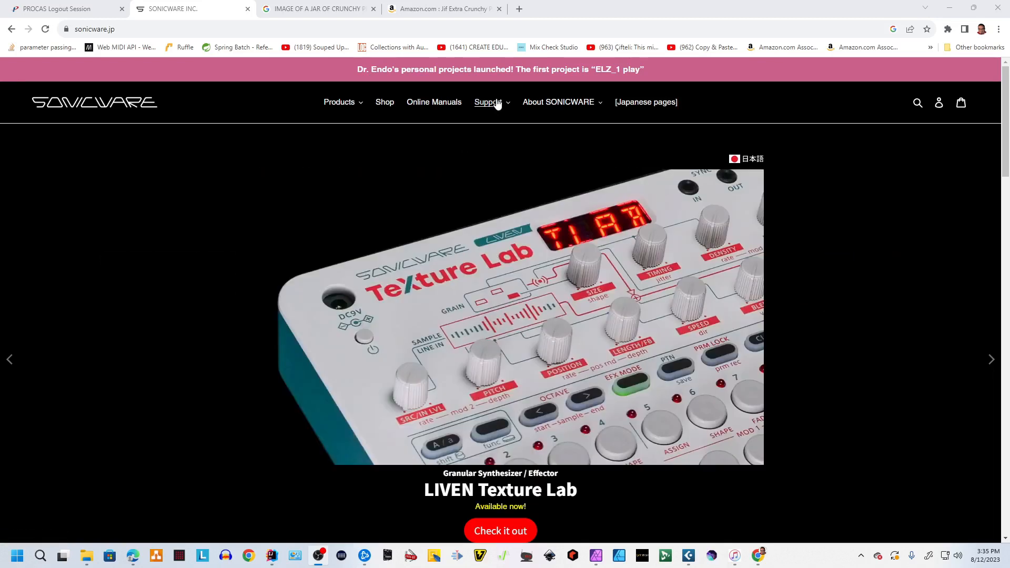
From Support > Downloads, expand LIVEN Lofi-12, download Ver.2.1.65 firmware and open its Update Guide.
click(487, 102)
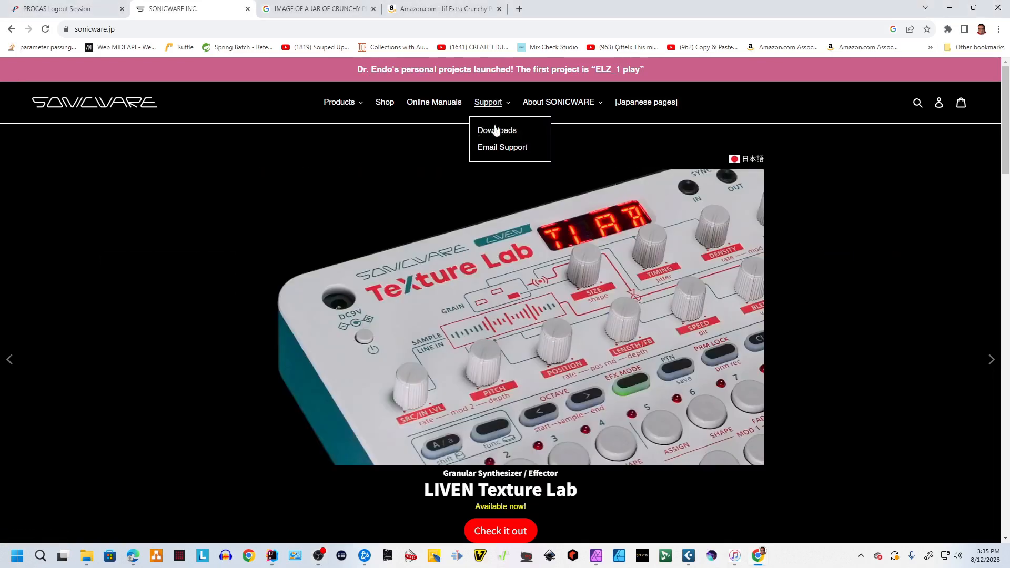
click(497, 130)
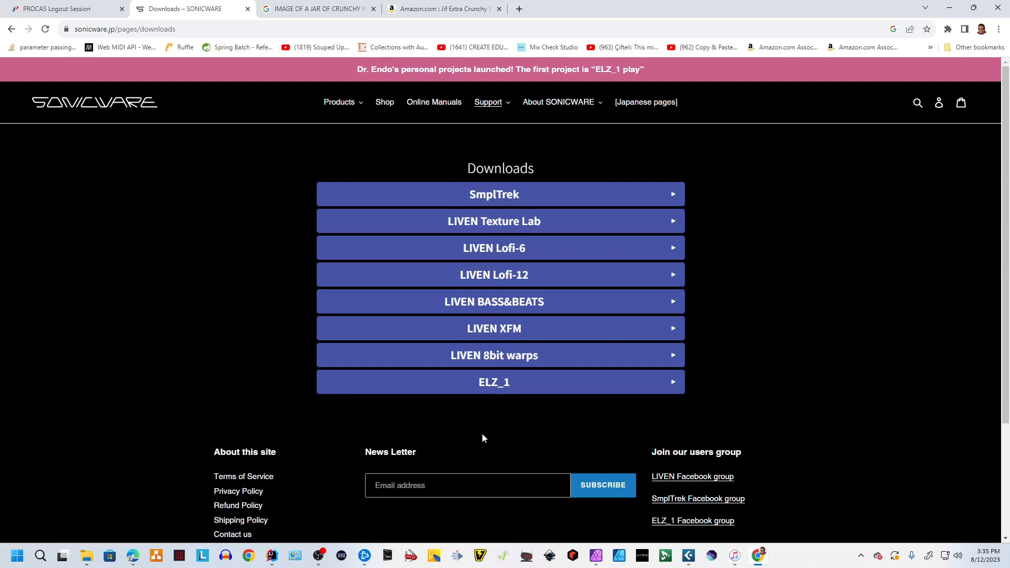
mouse_move(516, 274)
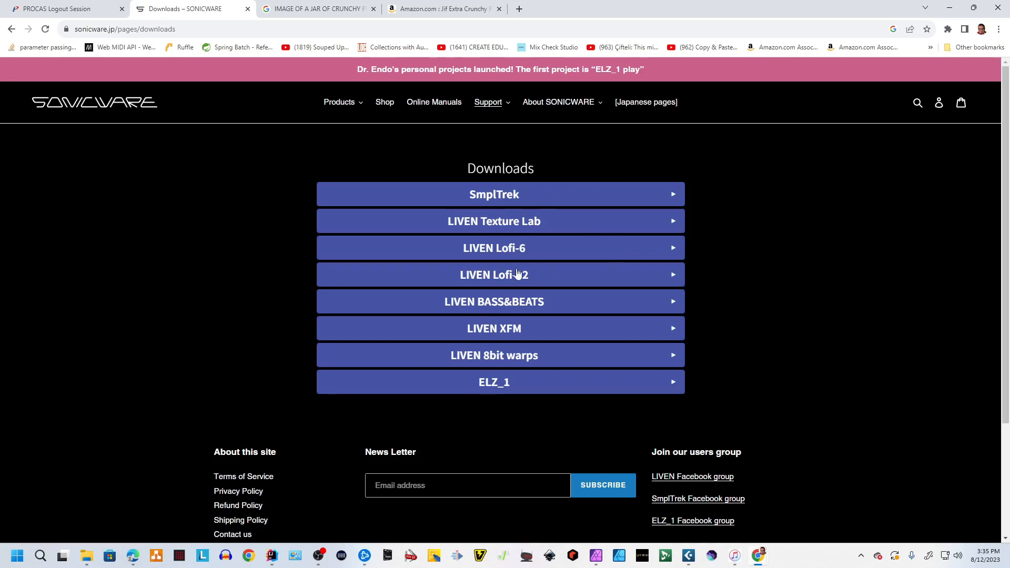
click(494, 275)
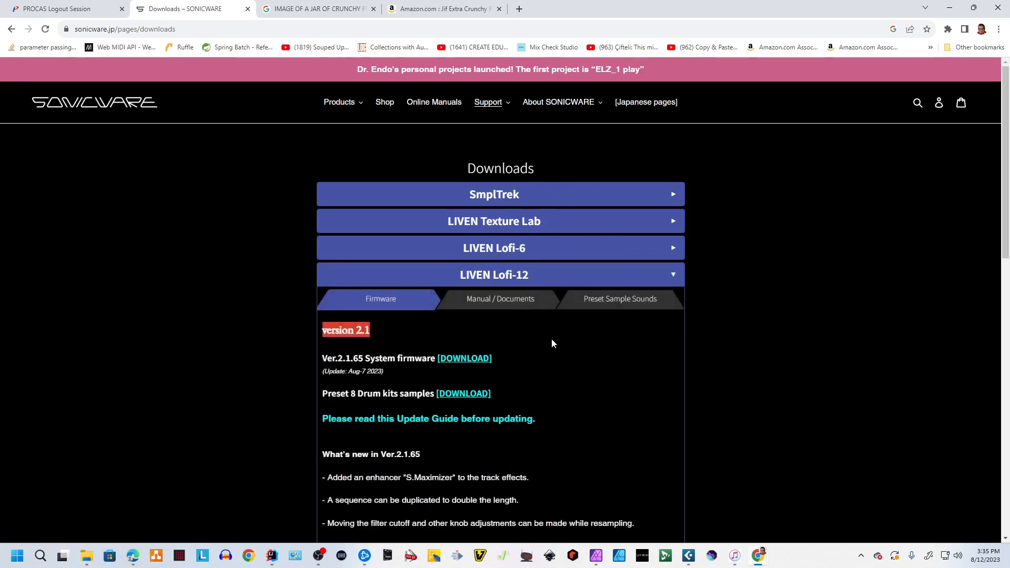
scroll(down, 3)
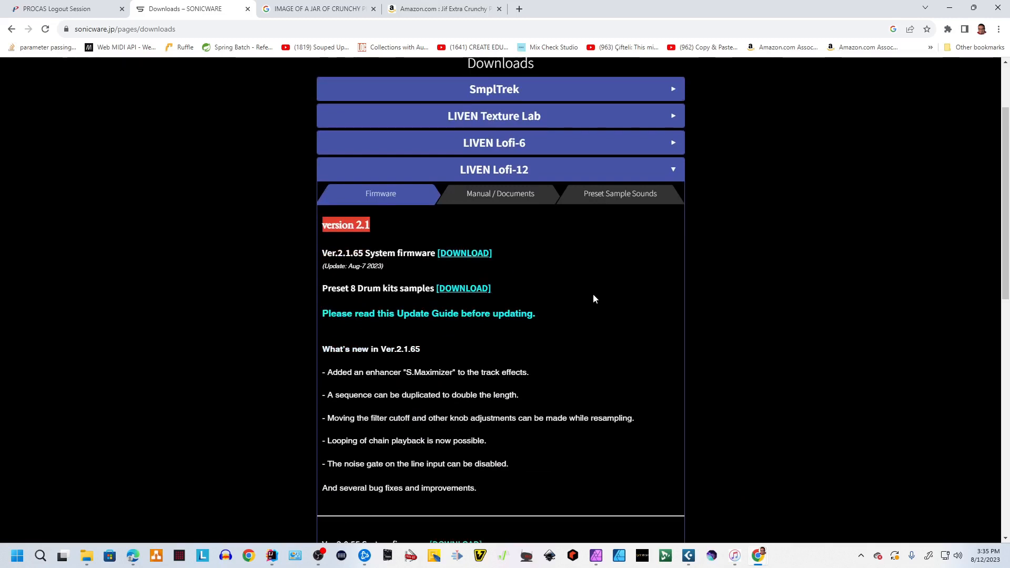
mouse_move(463, 252)
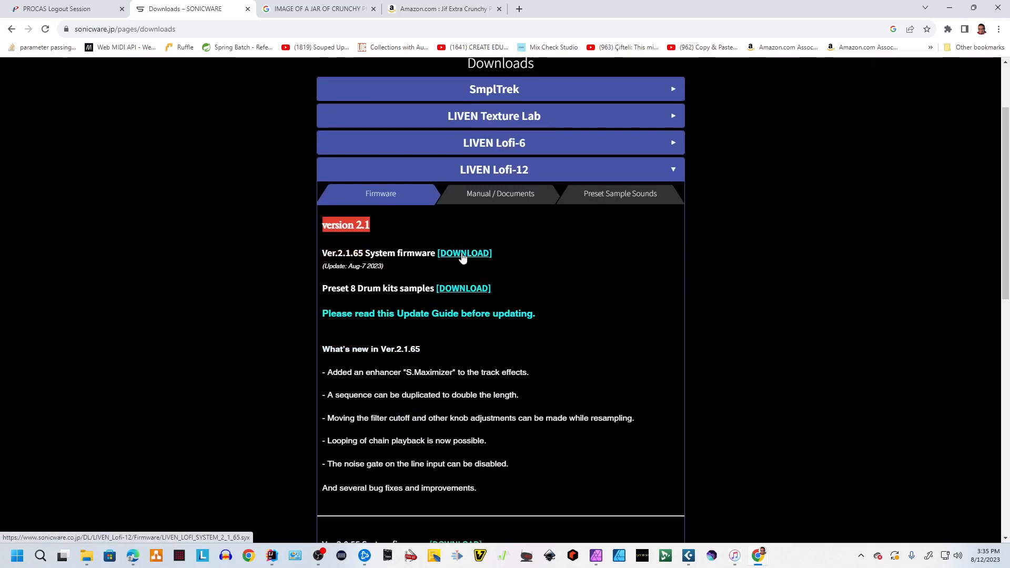
click(463, 253)
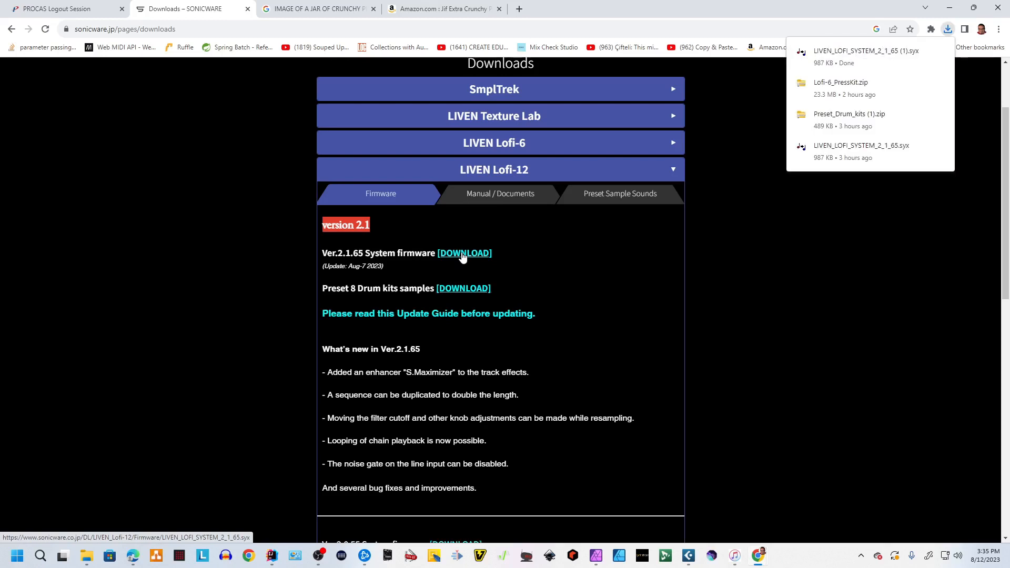
click(464, 253)
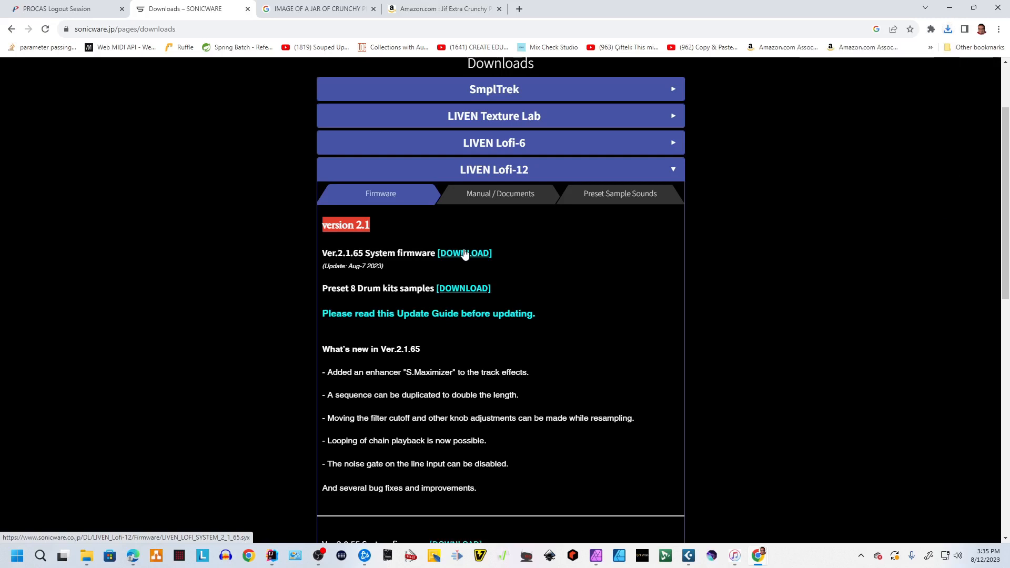
mouse_move(644, 289)
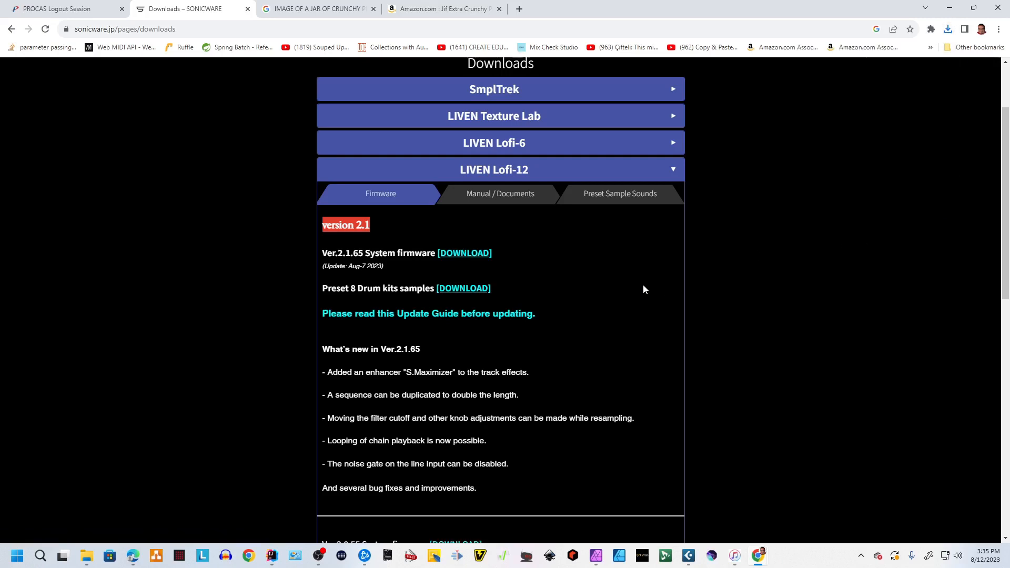
mouse_move(833, 275)
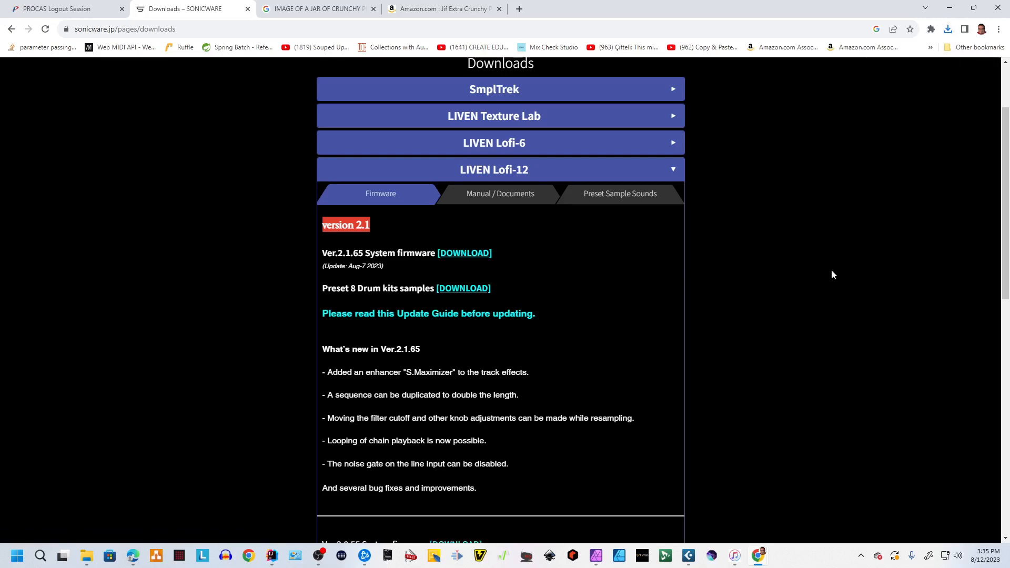
mouse_move(440, 316)
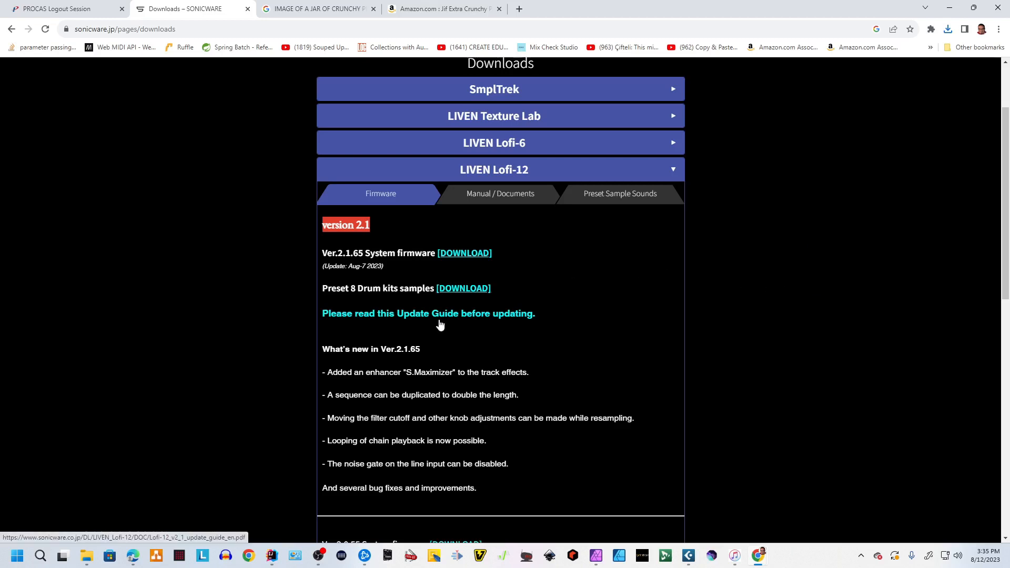
mouse_move(513, 337)
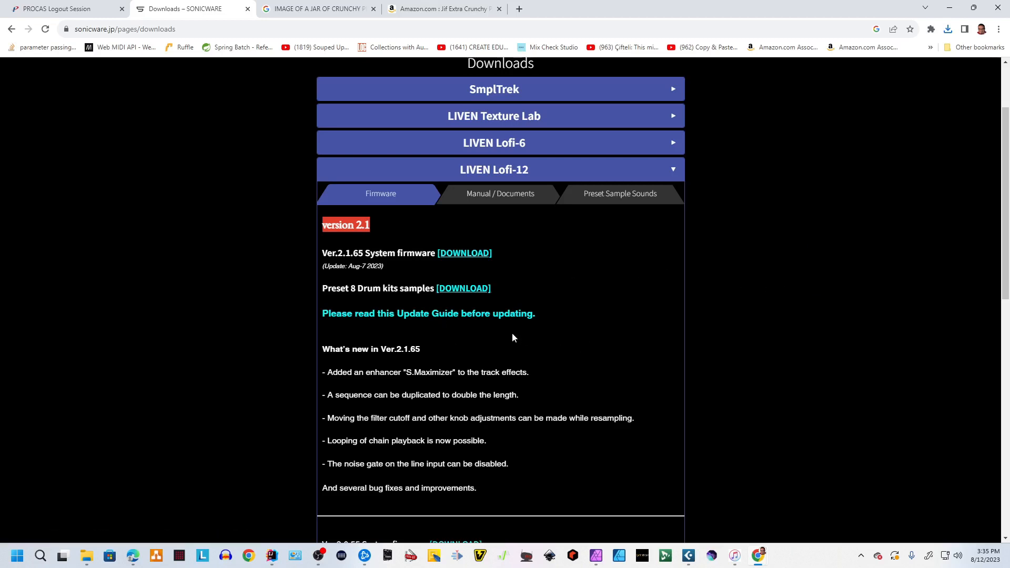
mouse_move(351, 315)
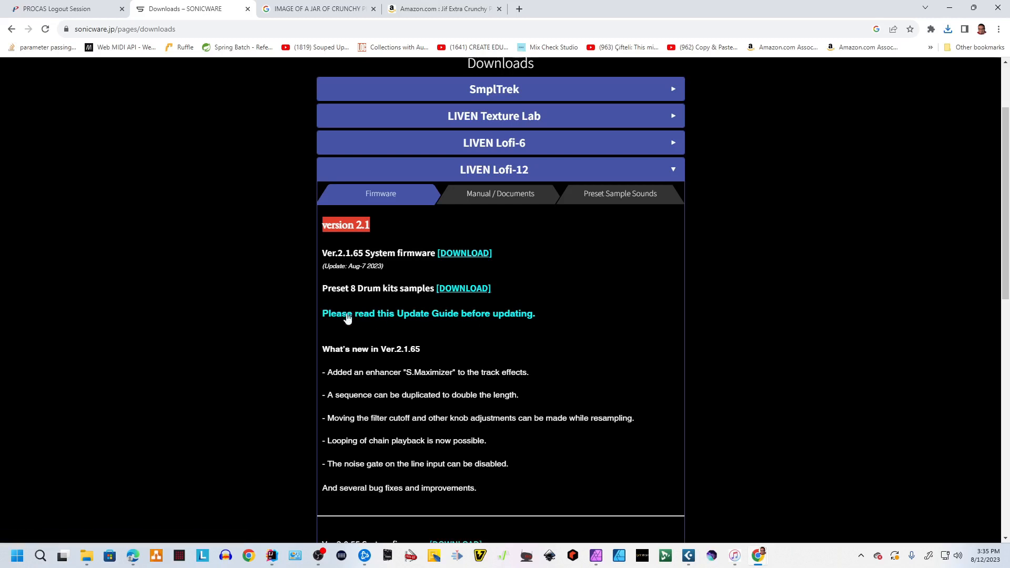
mouse_move(467, 321)
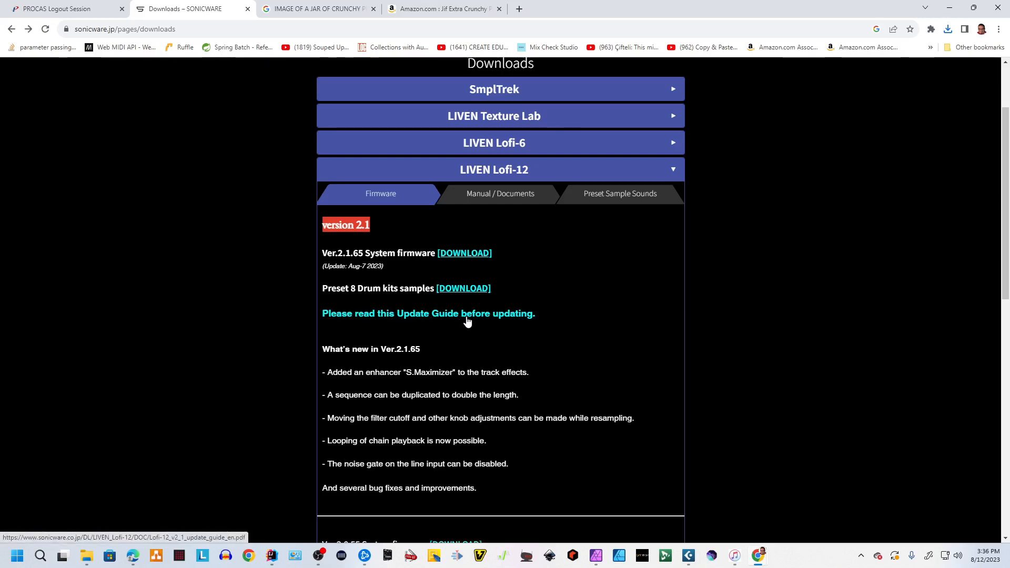
click(428, 314)
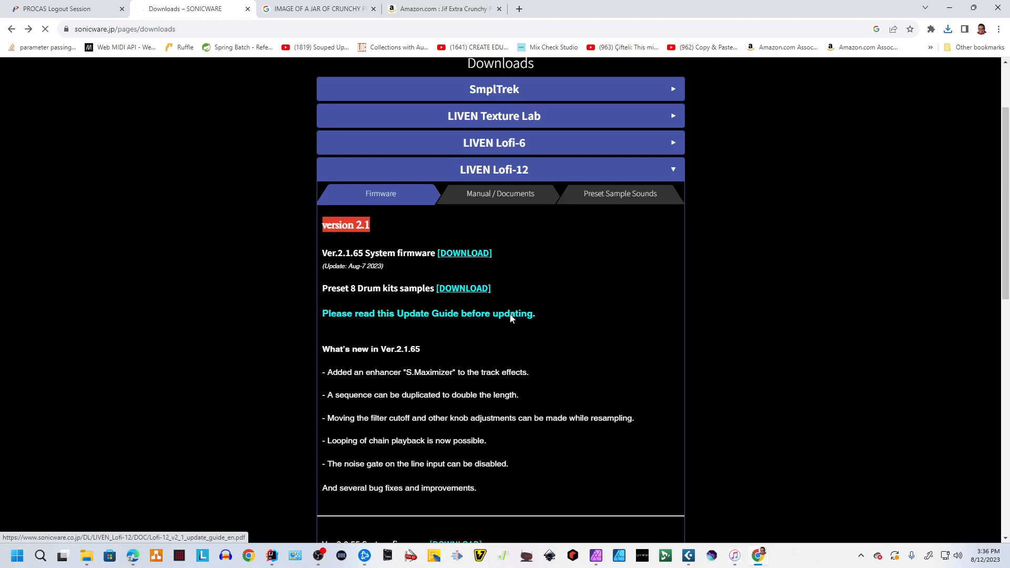
View the Lofi-12_v2_1_update_guide_en PDF and scroll to 'Updating the firmware [for PC]' on page 2.
click(427, 313)
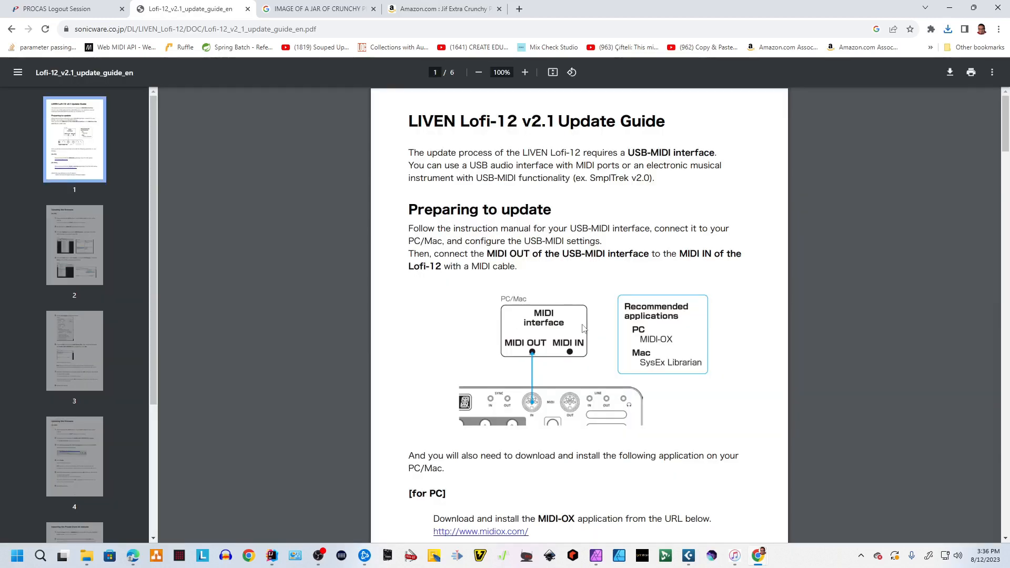
mouse_move(771, 295)
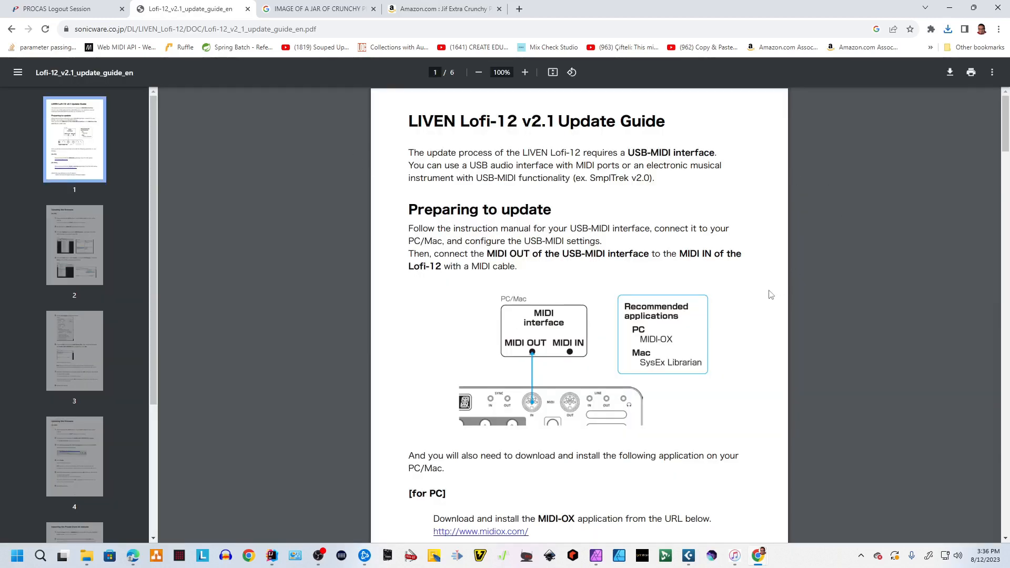
scroll(down, 3)
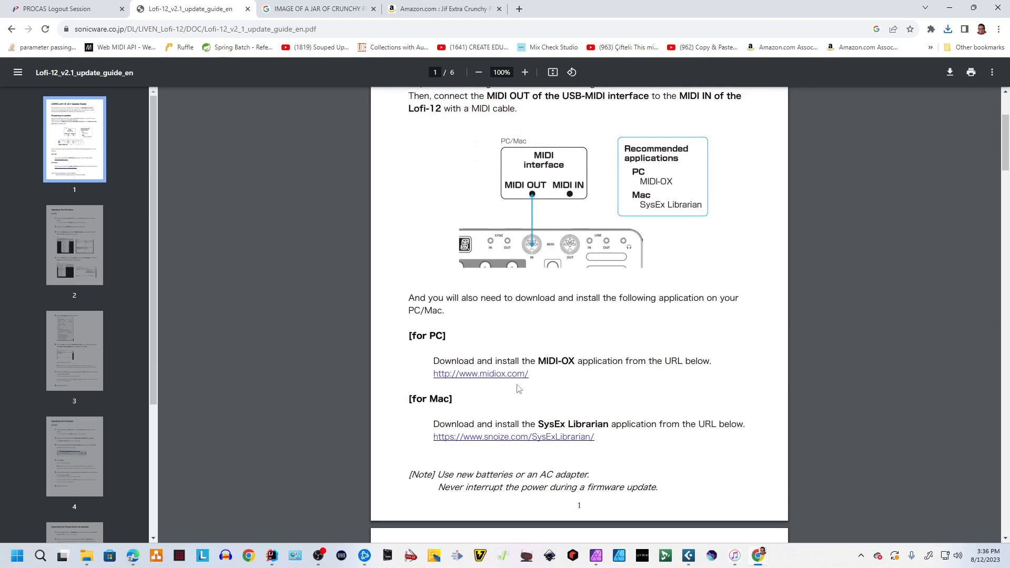
mouse_move(606, 392)
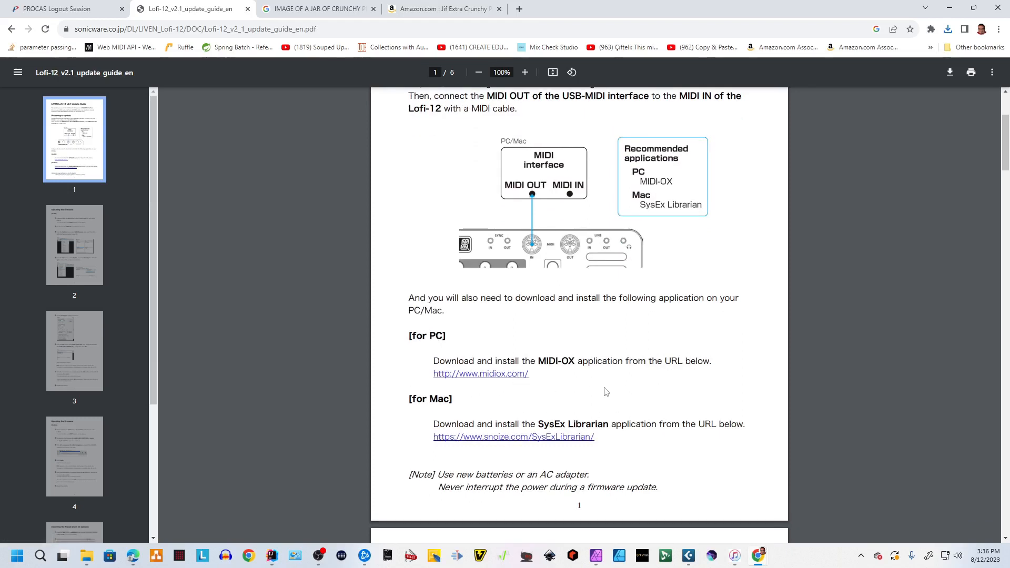
mouse_move(520, 388)
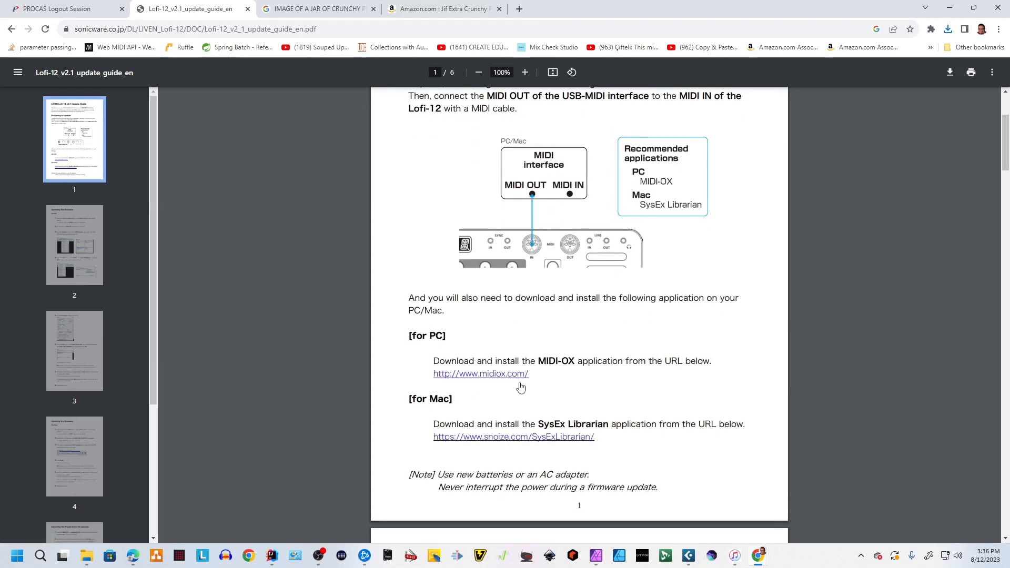
mouse_move(524, 389)
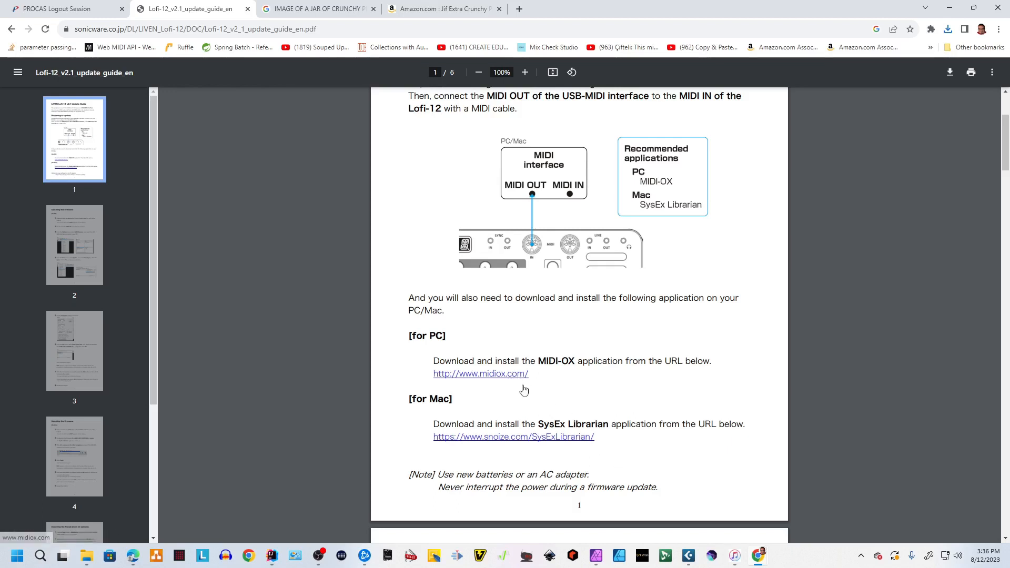
mouse_move(715, 417)
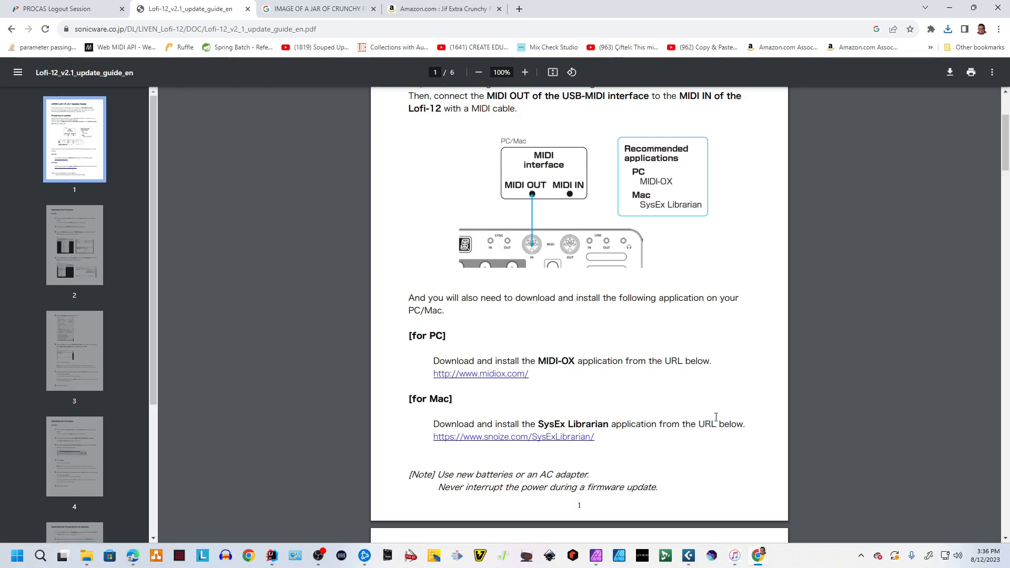
mouse_move(612, 392)
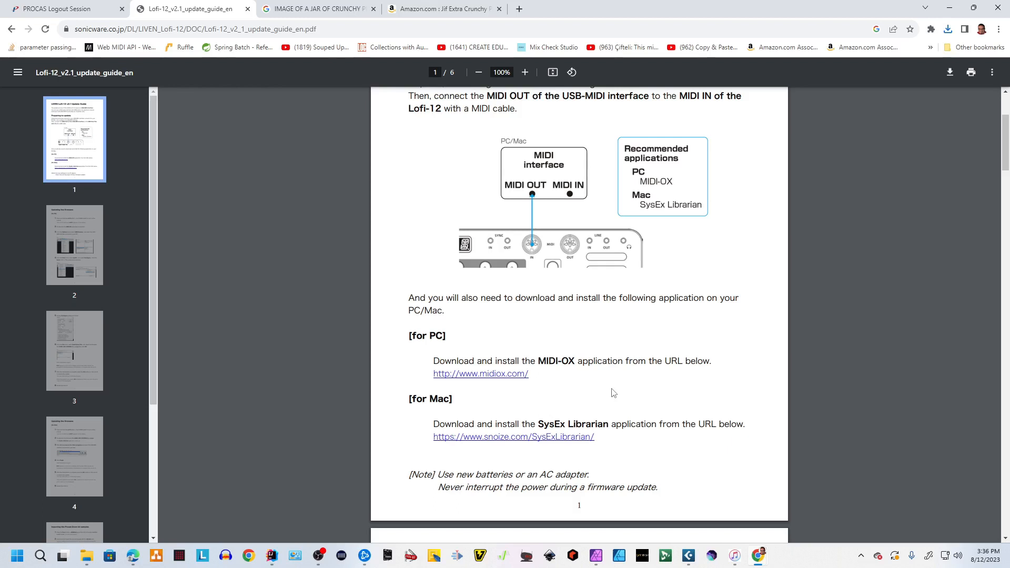
mouse_move(694, 454)
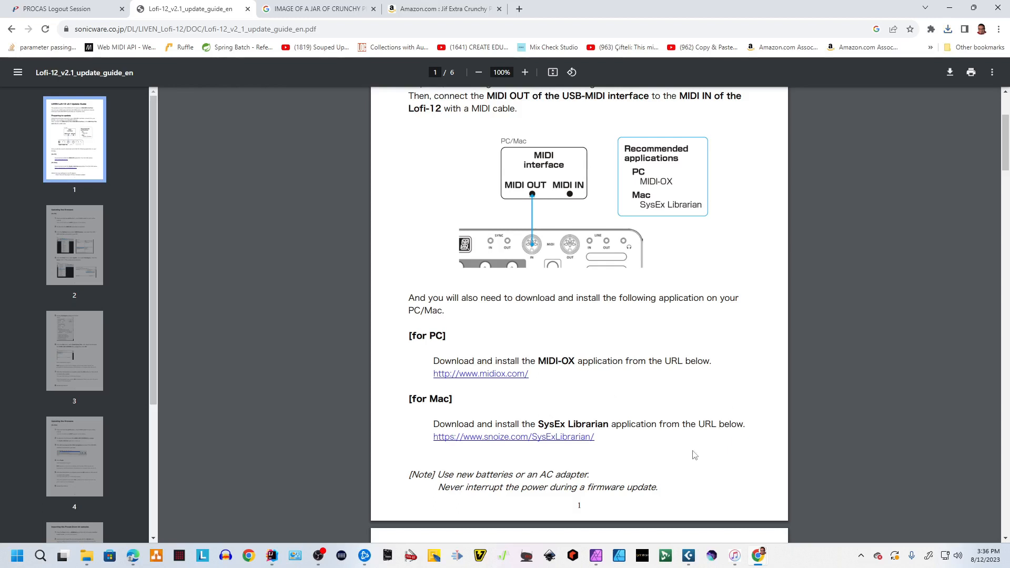
mouse_move(838, 426)
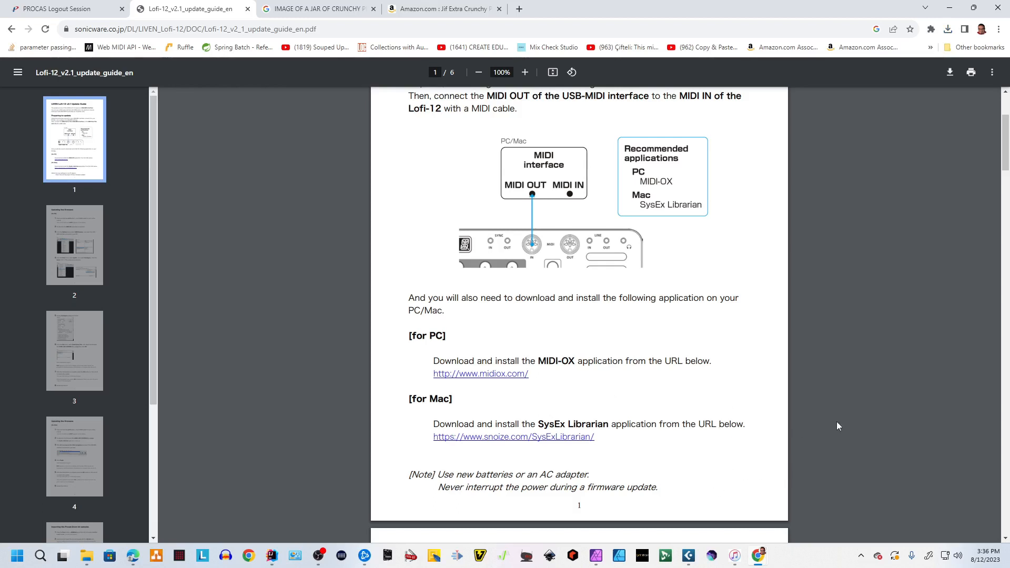
scroll(down, 3)
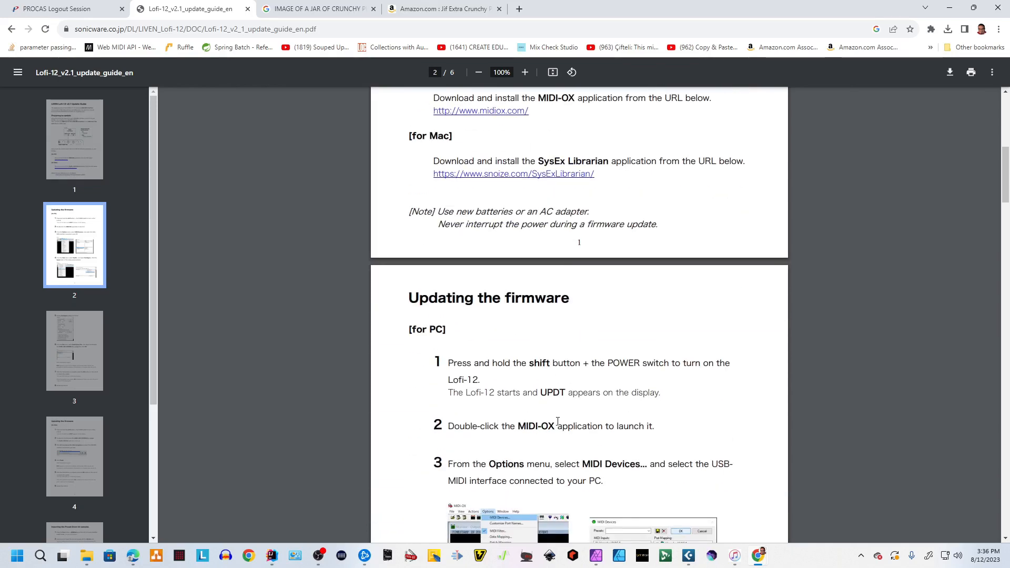
scroll(down, 3)
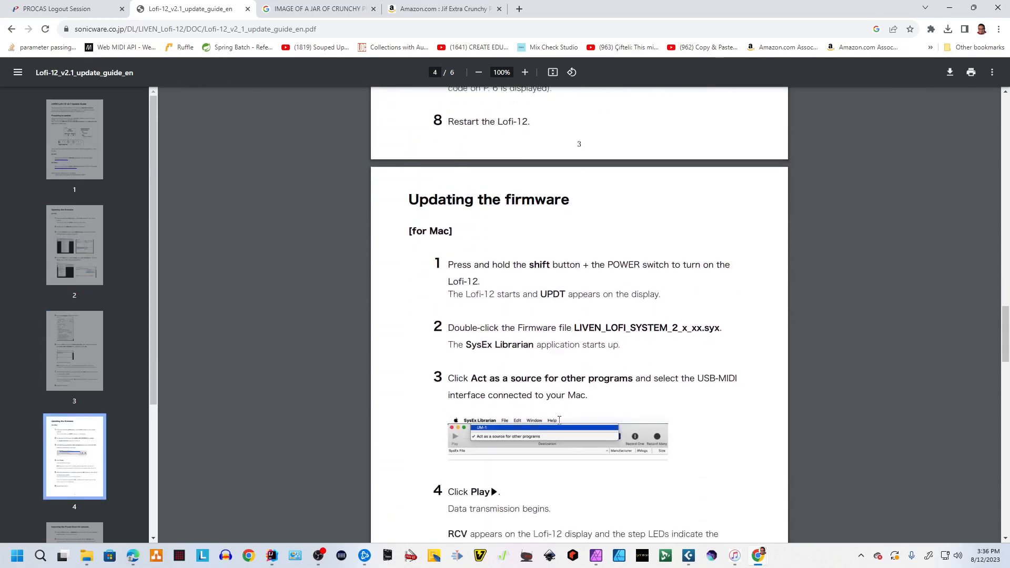
scroll(up, 3)
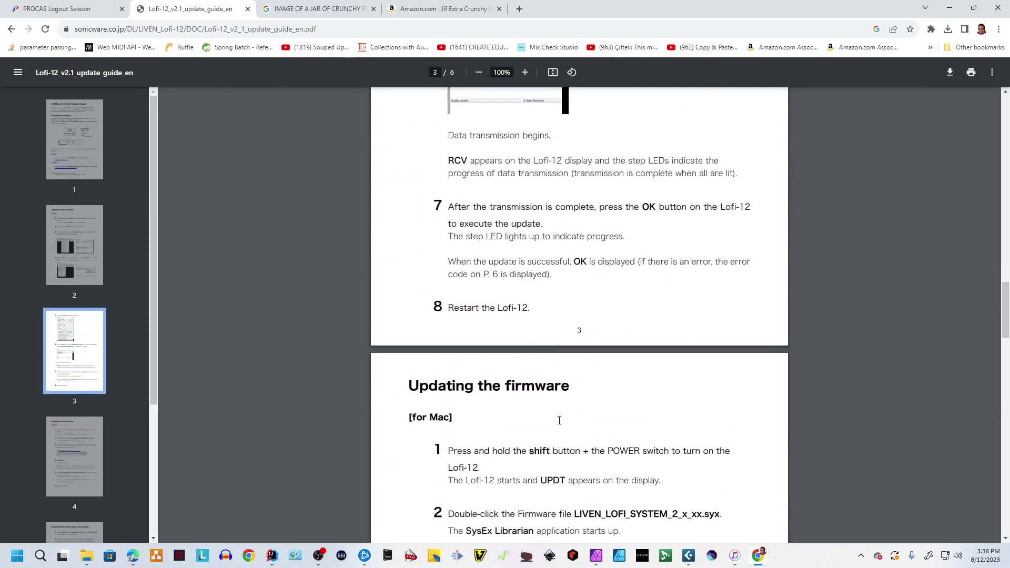
scroll(up, 3)
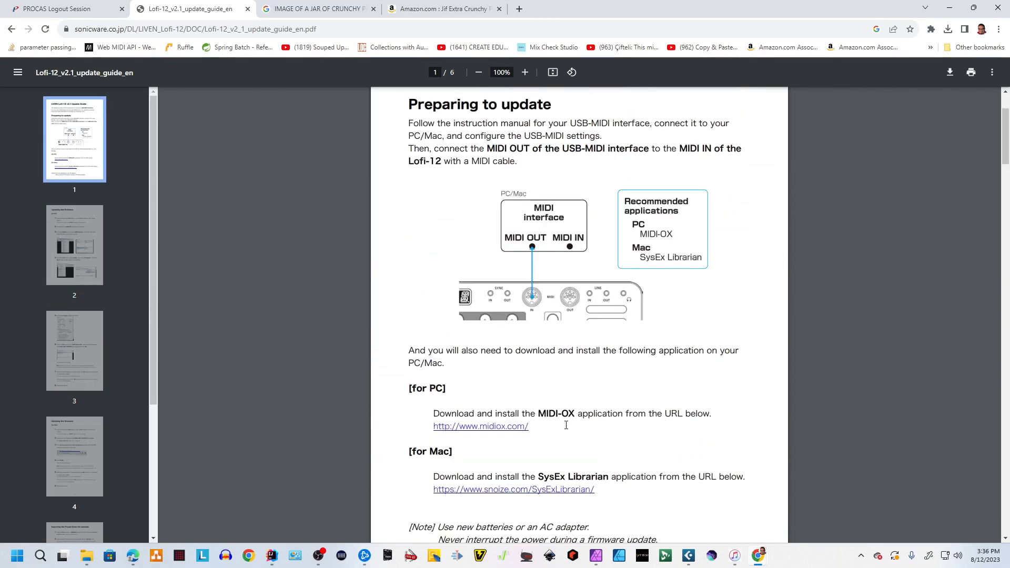
scroll(up, 3)
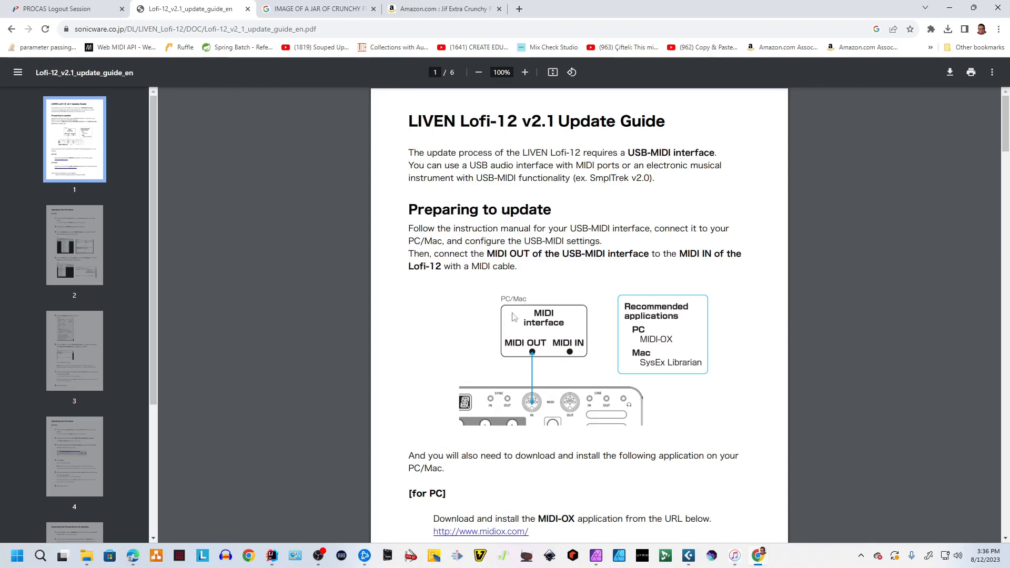
mouse_move(562, 312)
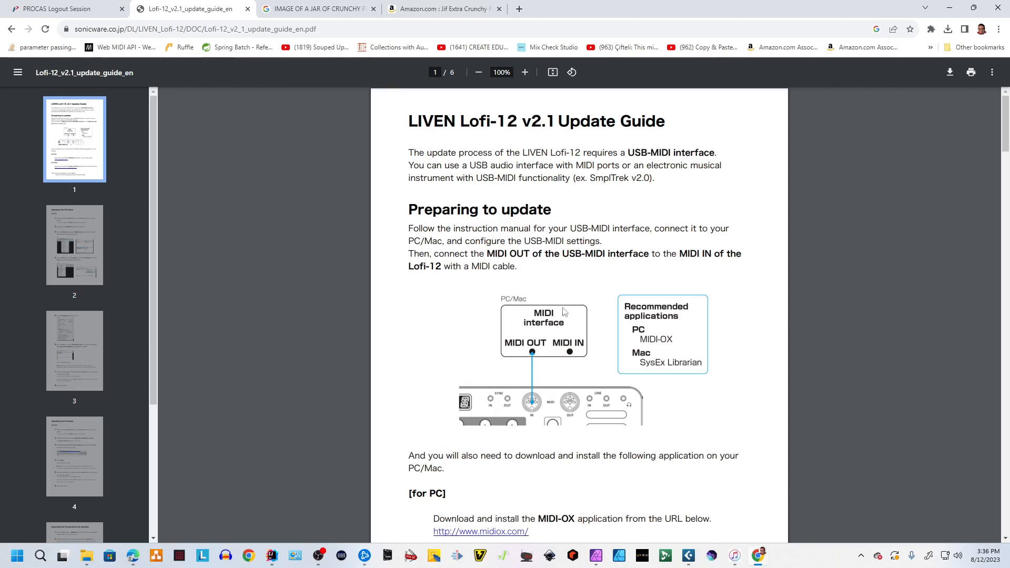
mouse_move(877, 295)
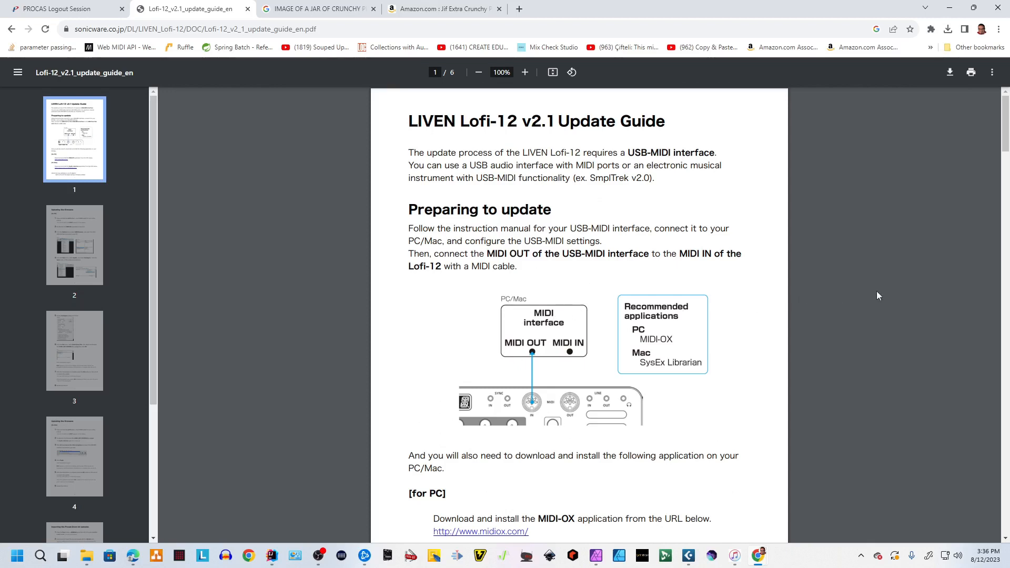
mouse_move(1002, 243)
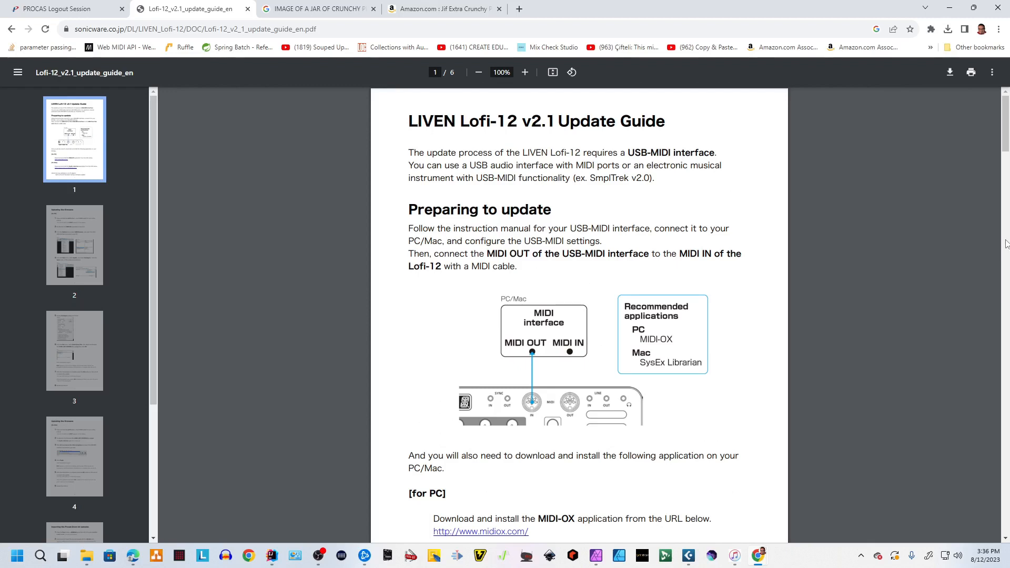
mouse_move(860, 245)
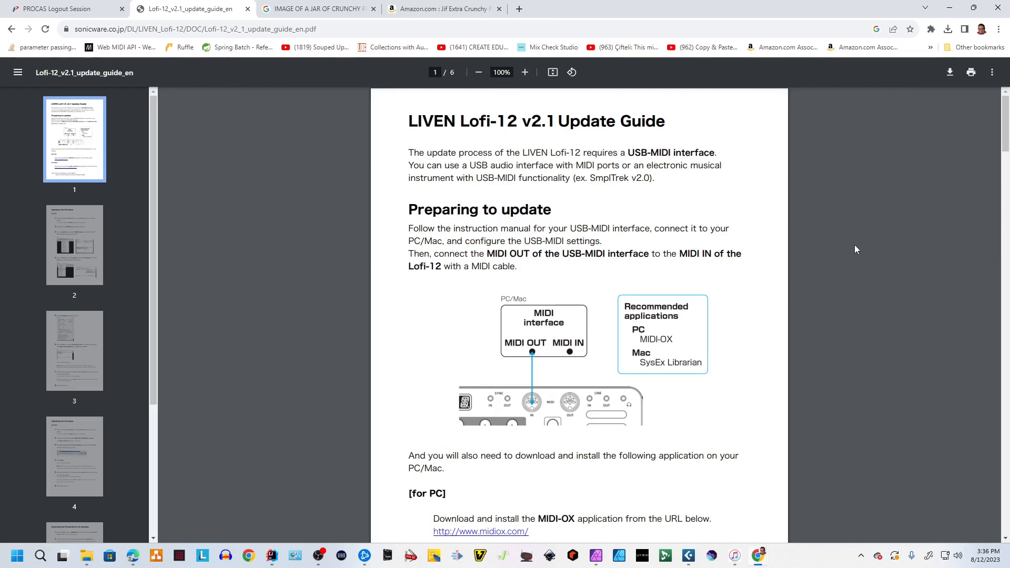
mouse_move(896, 254)
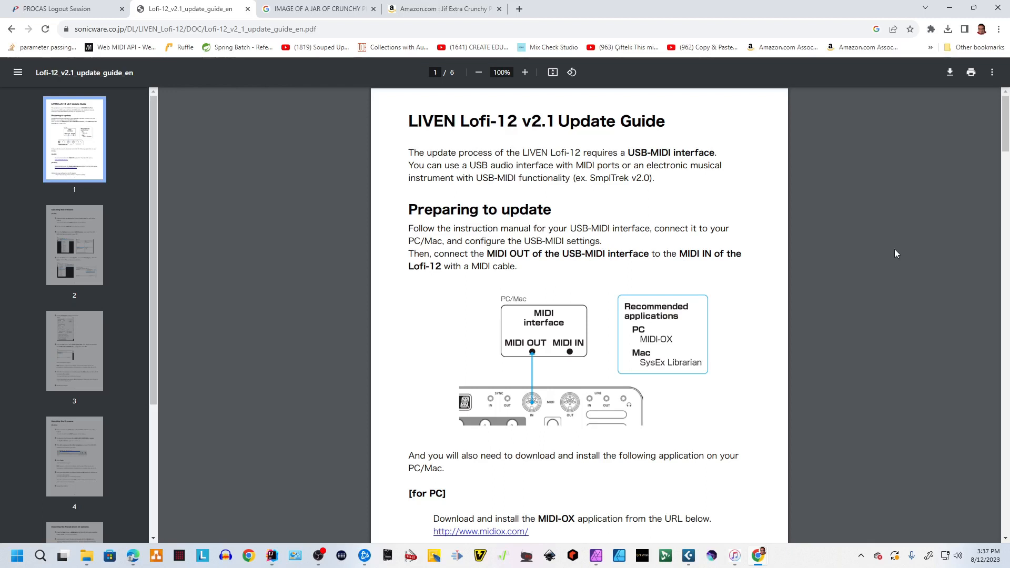
mouse_move(887, 258)
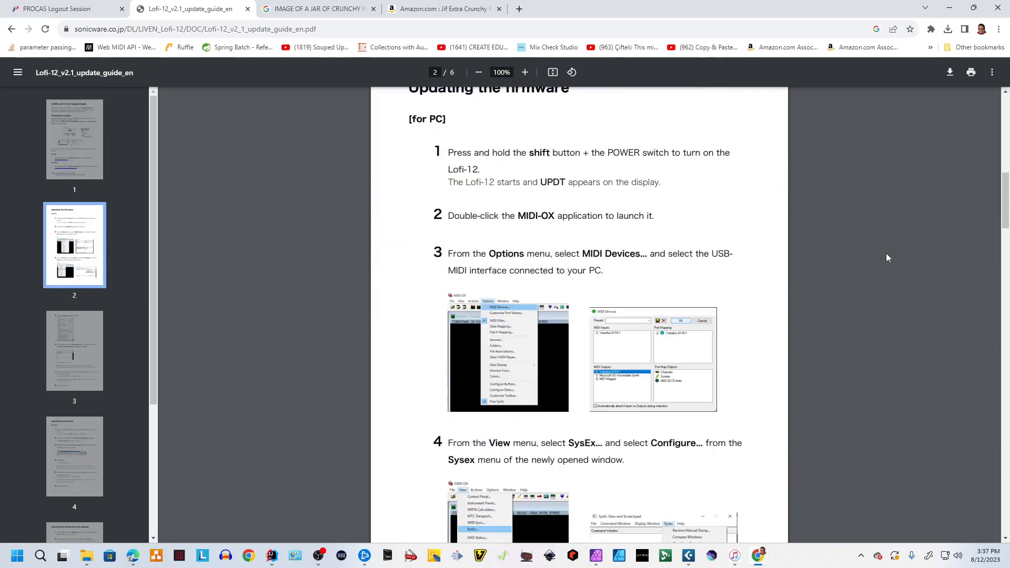
mouse_move(341, 208)
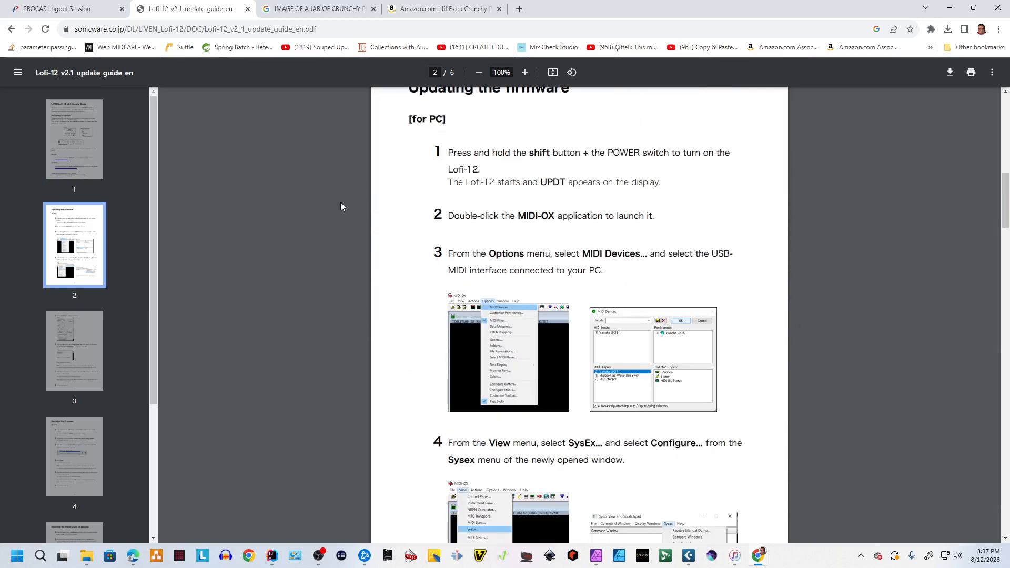
mouse_move(933, 177)
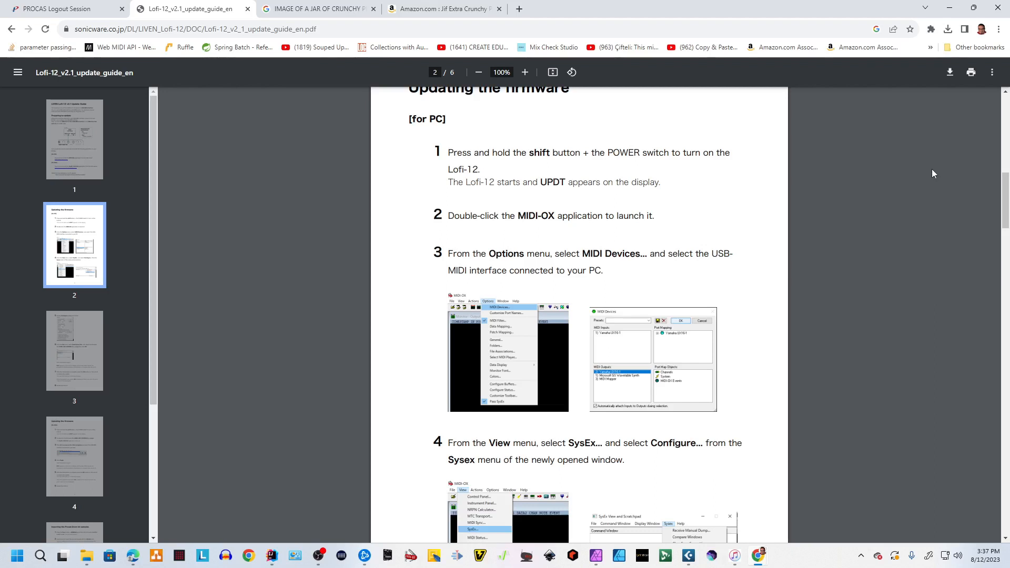
mouse_move(540, 185)
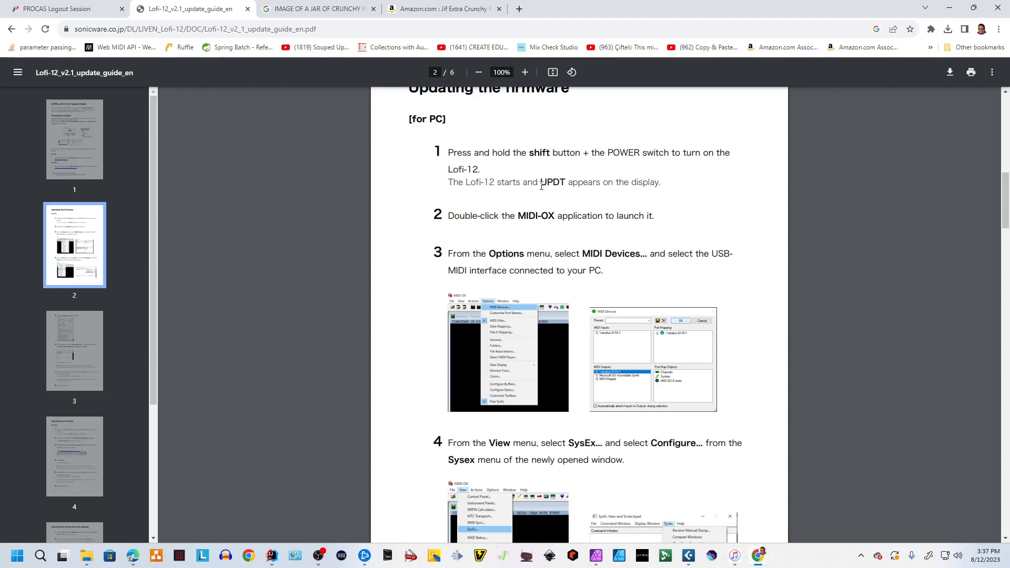
mouse_move(575, 162)
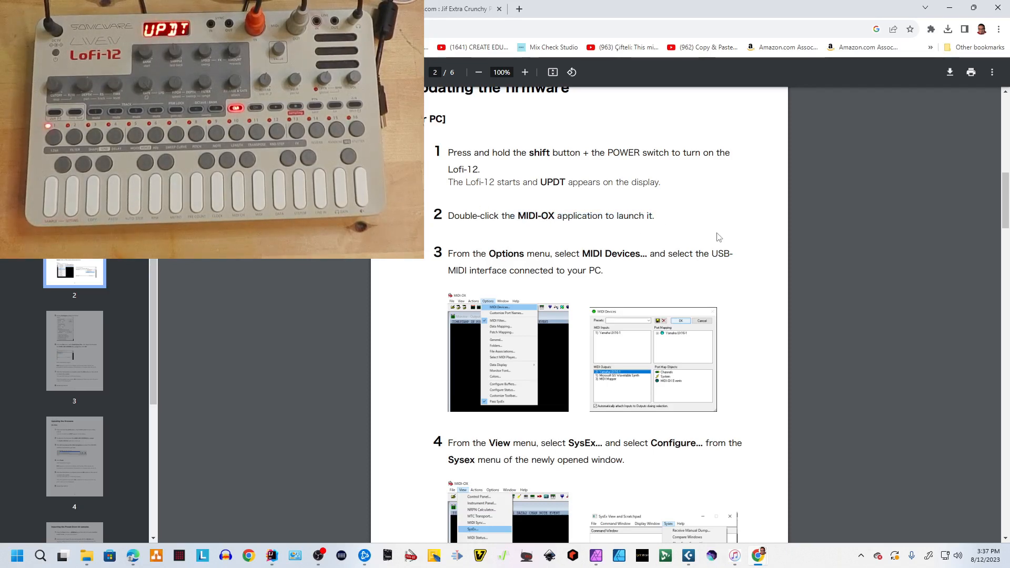
mouse_move(733, 186)
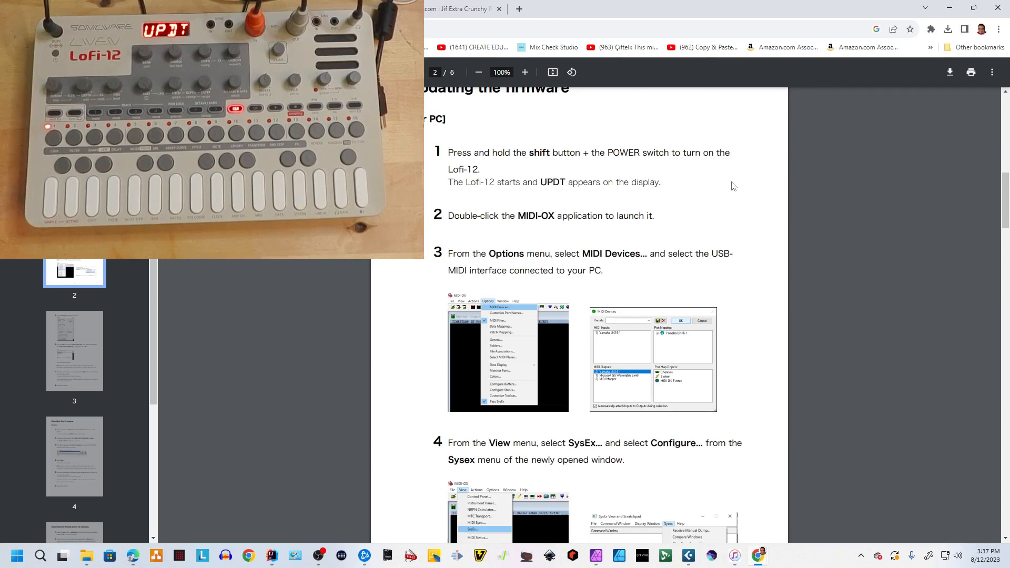
mouse_move(738, 178)
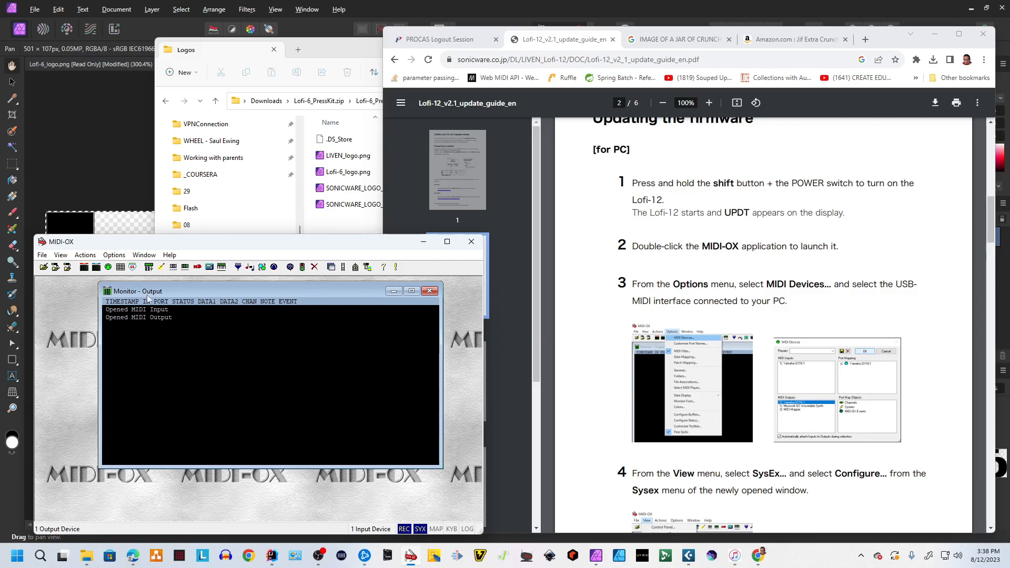
In Options > MIDI Devices, select 2- Focusrite USB MIDI as input and output and confirm.
click(114, 254)
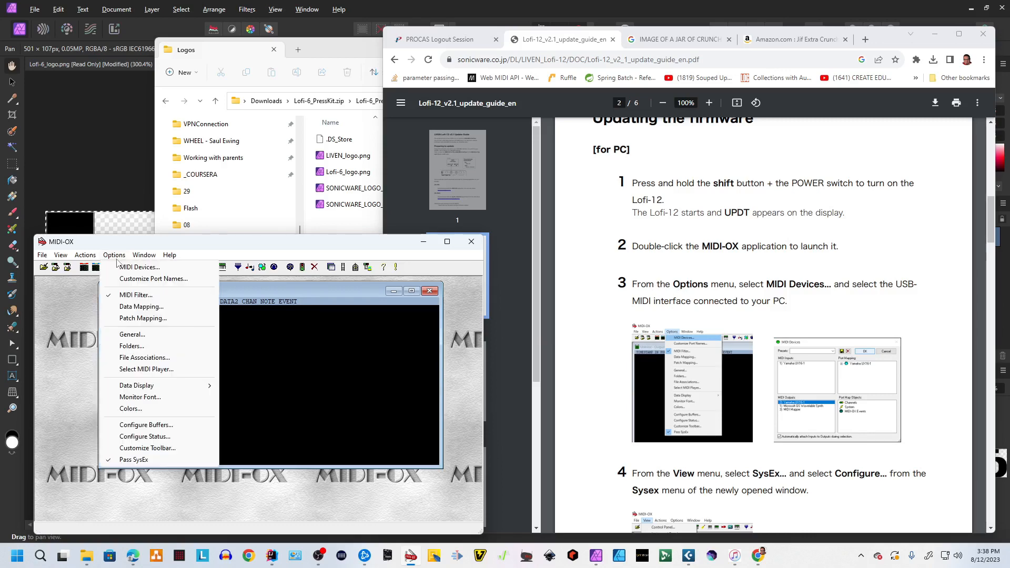
click(139, 266)
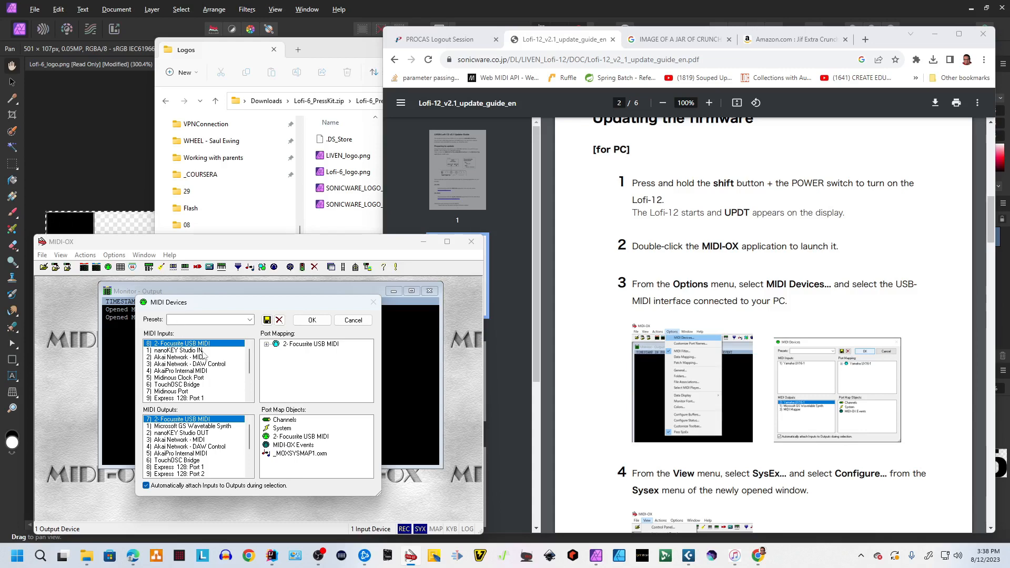
mouse_move(223, 347)
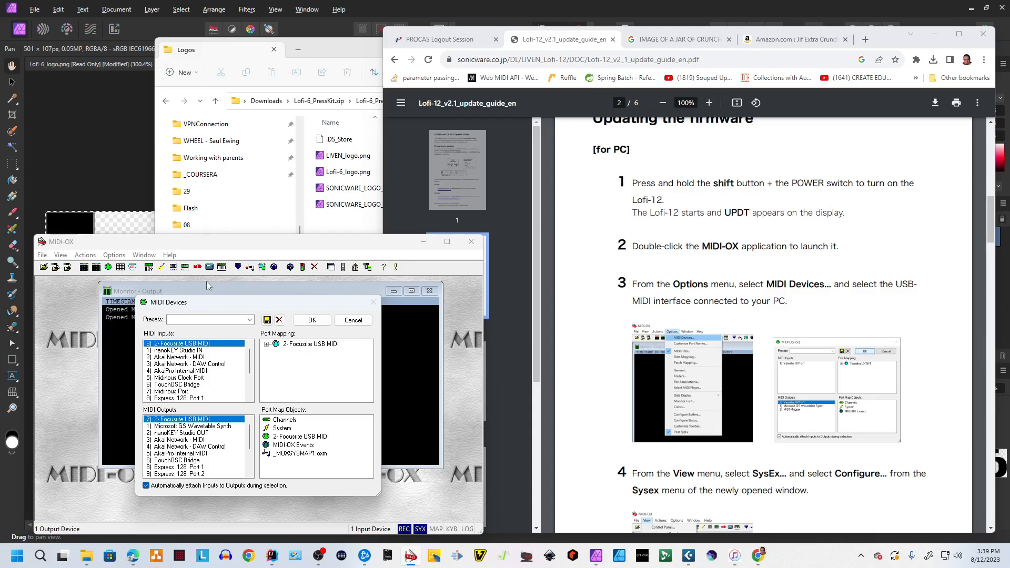
mouse_move(239, 240)
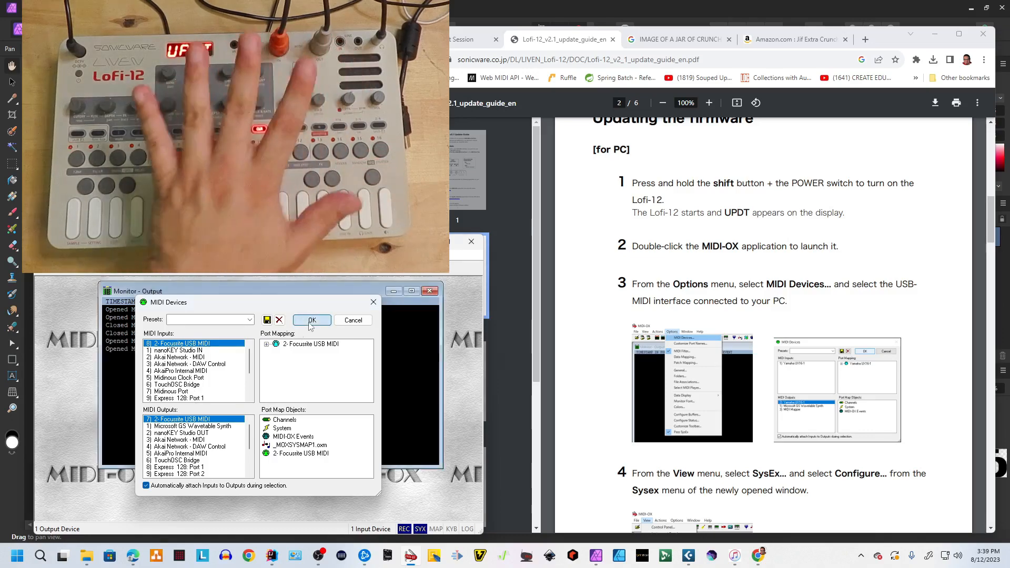
click(312, 320)
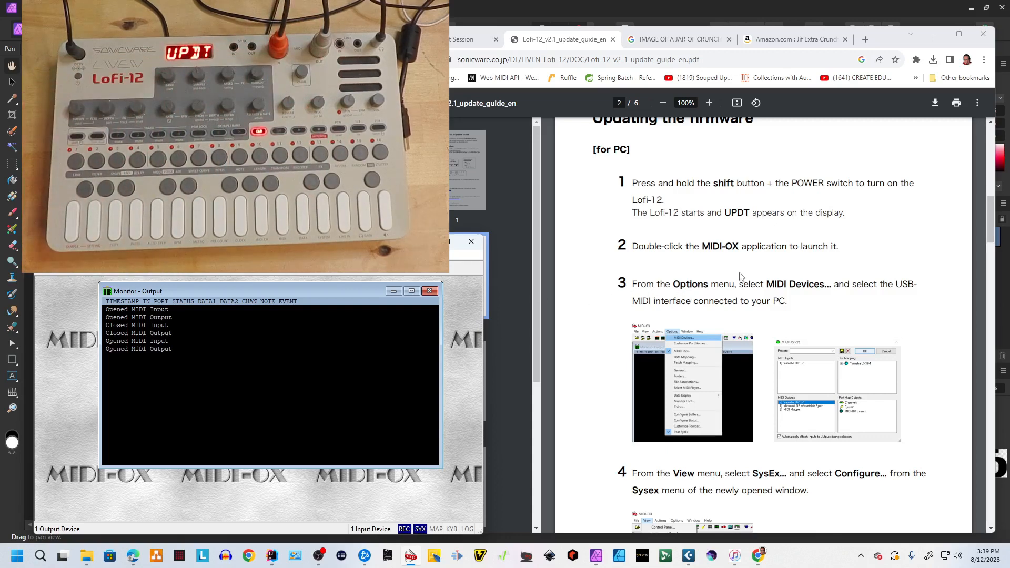
Show the SysEx view window and bring up its Sysex > Configure buffer settings.
scroll(down, 3)
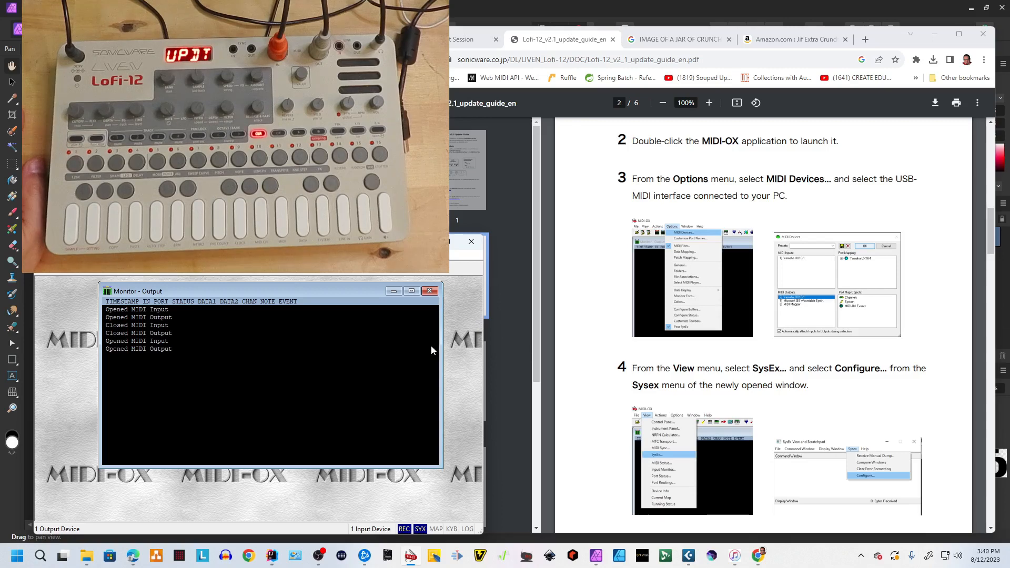
mouse_move(195, 360)
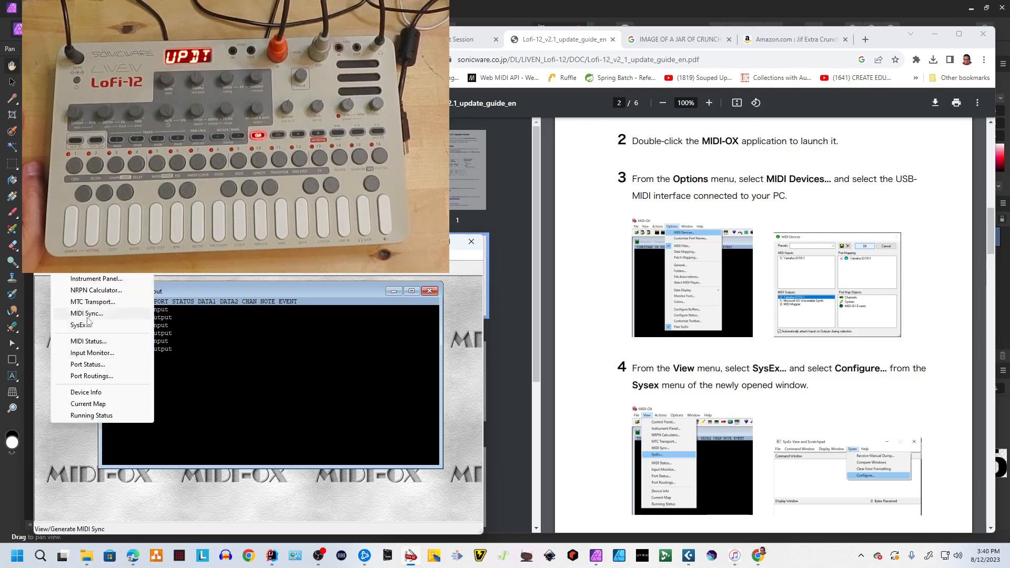
click(81, 324)
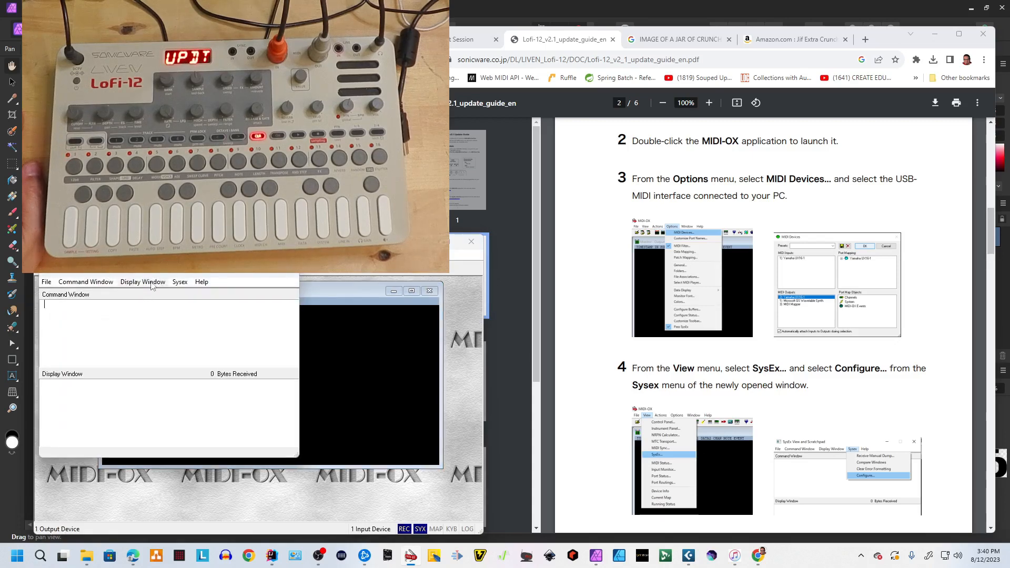
click(180, 282)
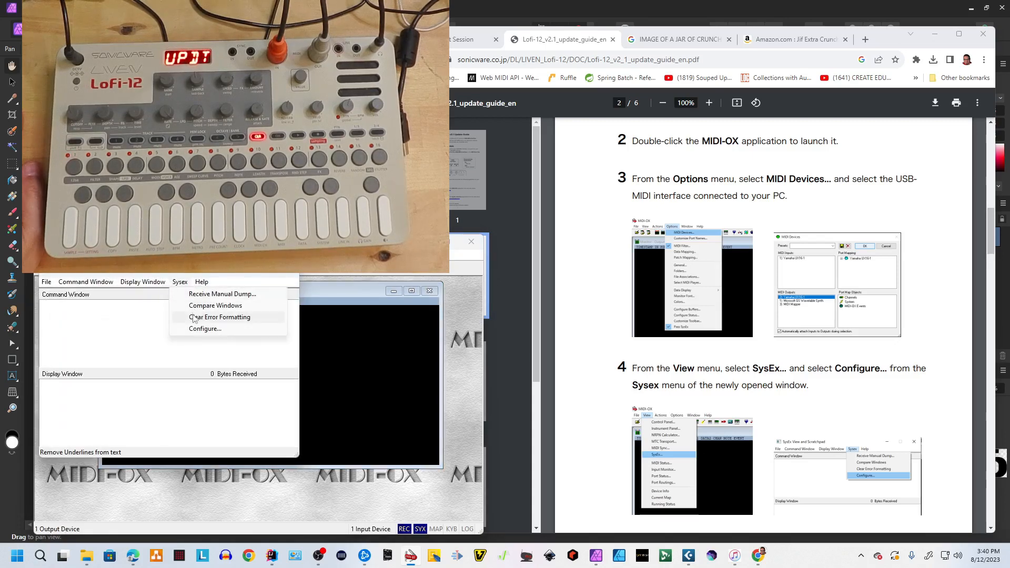
click(205, 328)
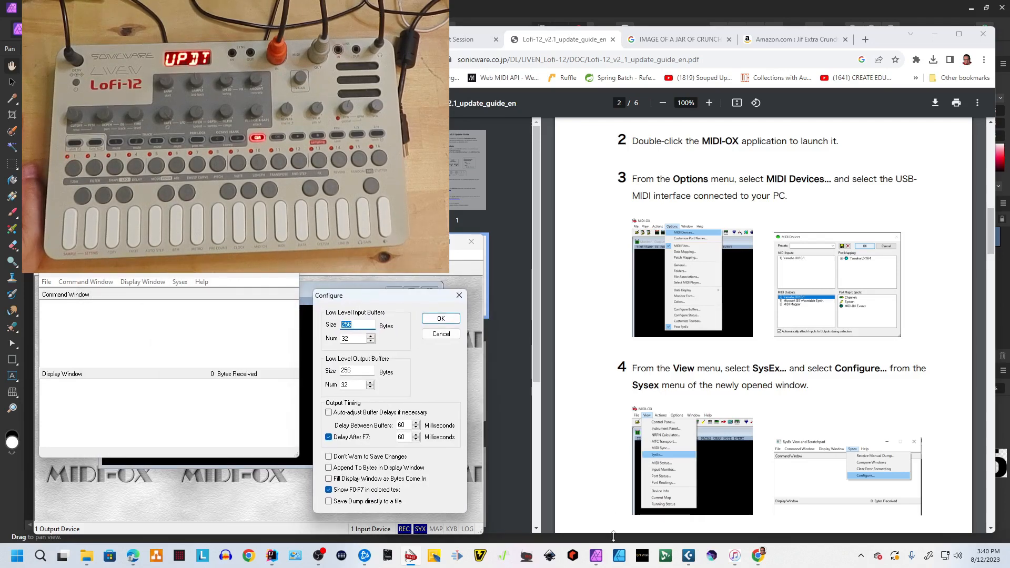
Set the buffers per the guide and uncheck filling the display as bytes arrive.
scroll(down, 3)
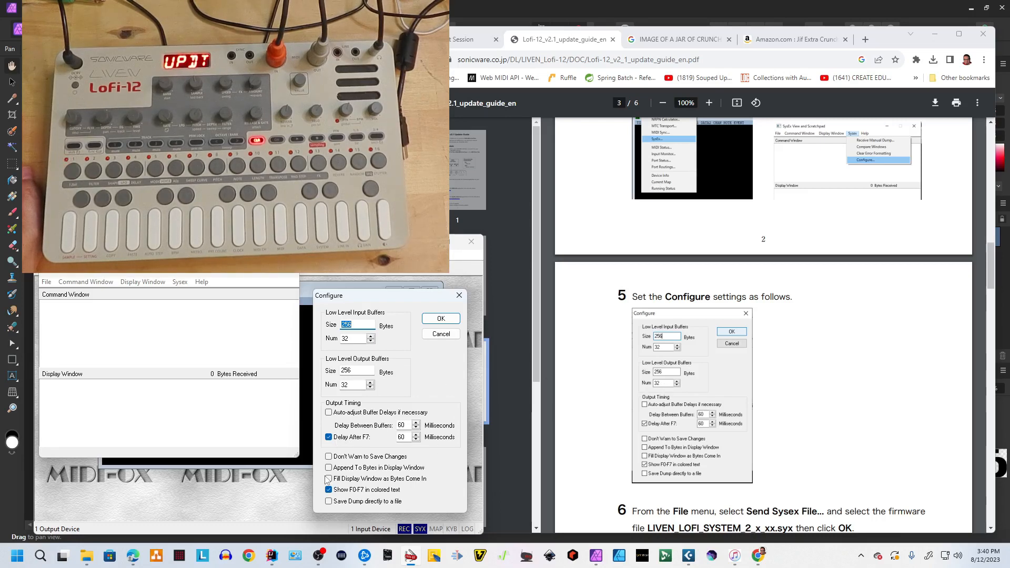
click(328, 478)
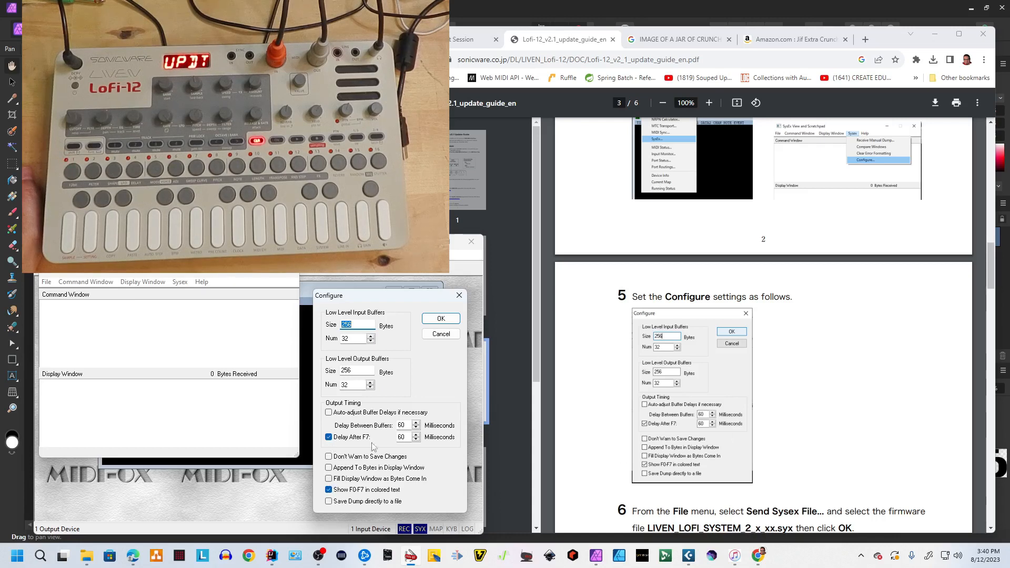
mouse_move(746, 444)
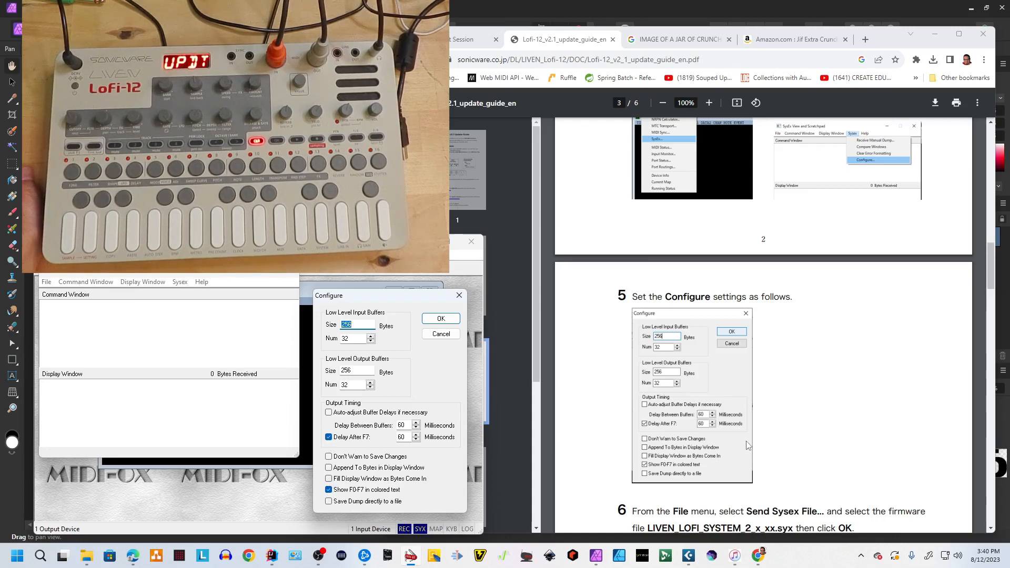
scroll(down, 3)
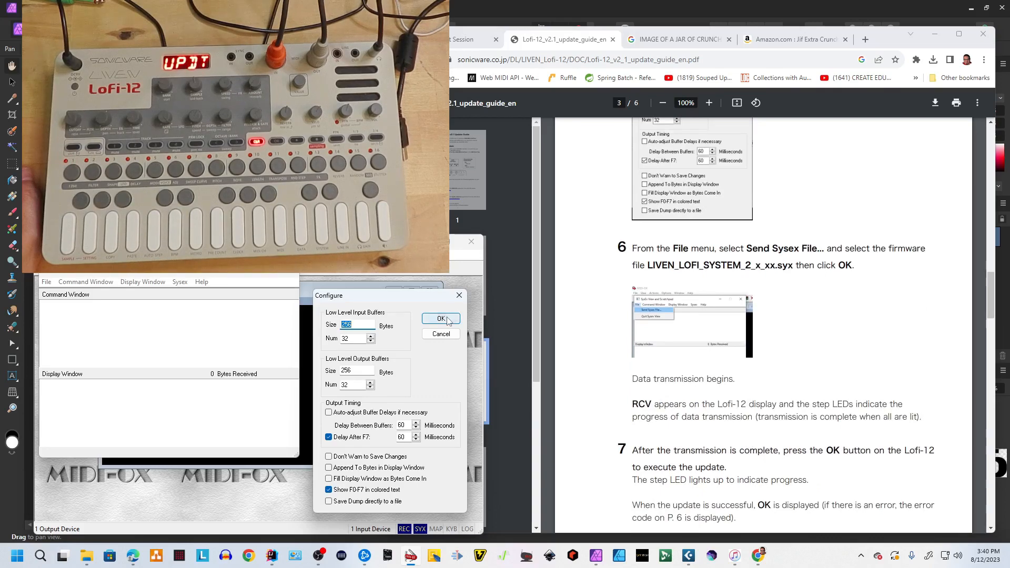
Confirm the SysEx configuration and choose File > Send Sysex File.
click(441, 319)
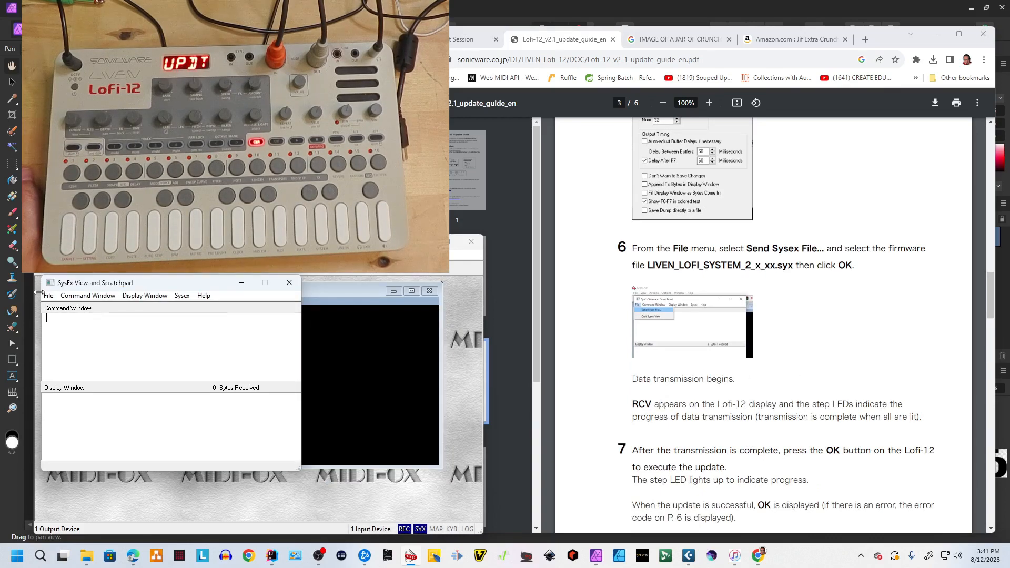
click(47, 295)
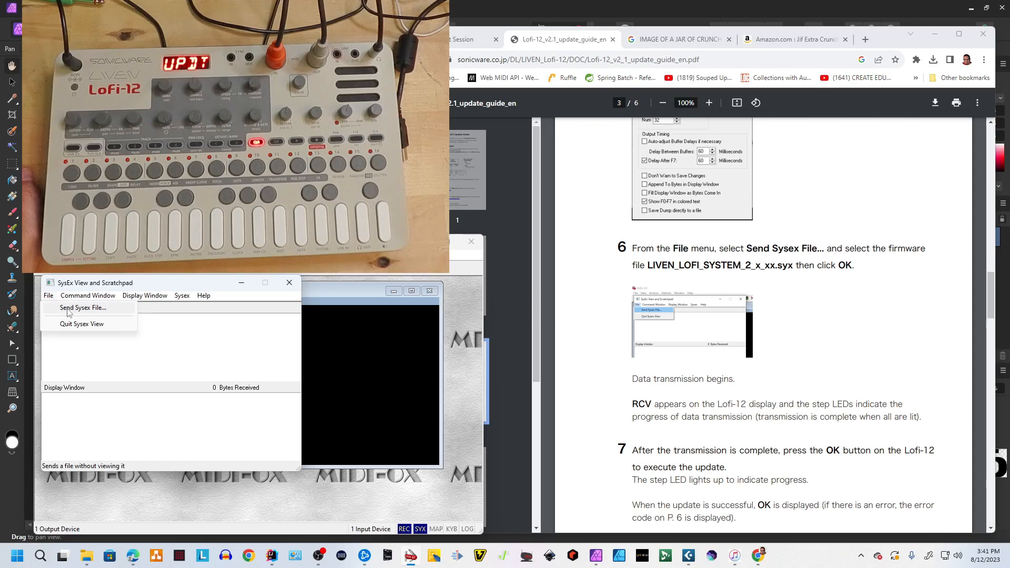
click(82, 307)
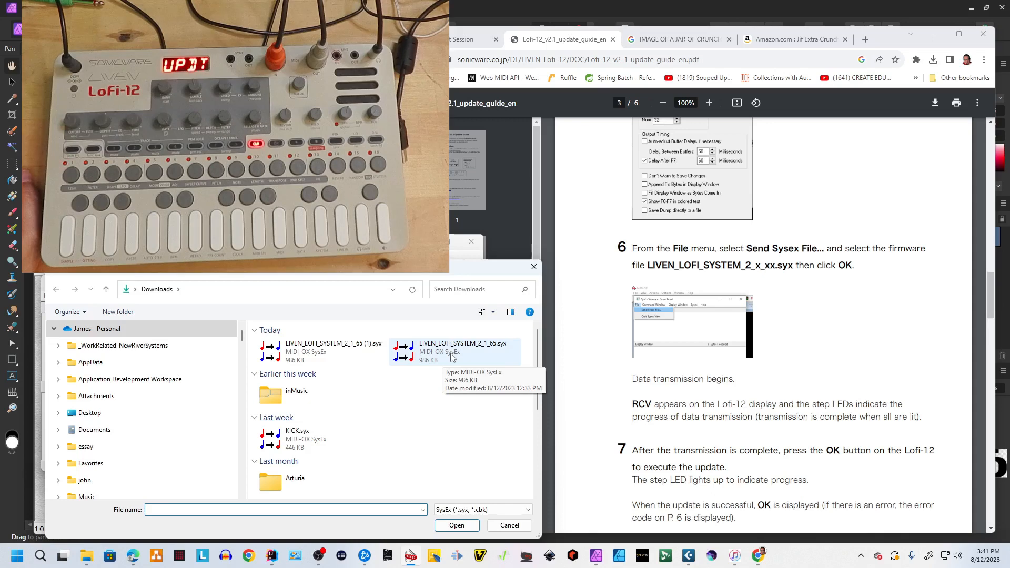
Send LIVEN_LOFI_SYSTEM_2_1_65.syx to the Lofi-12 and close the file progress box.
click(462, 352)
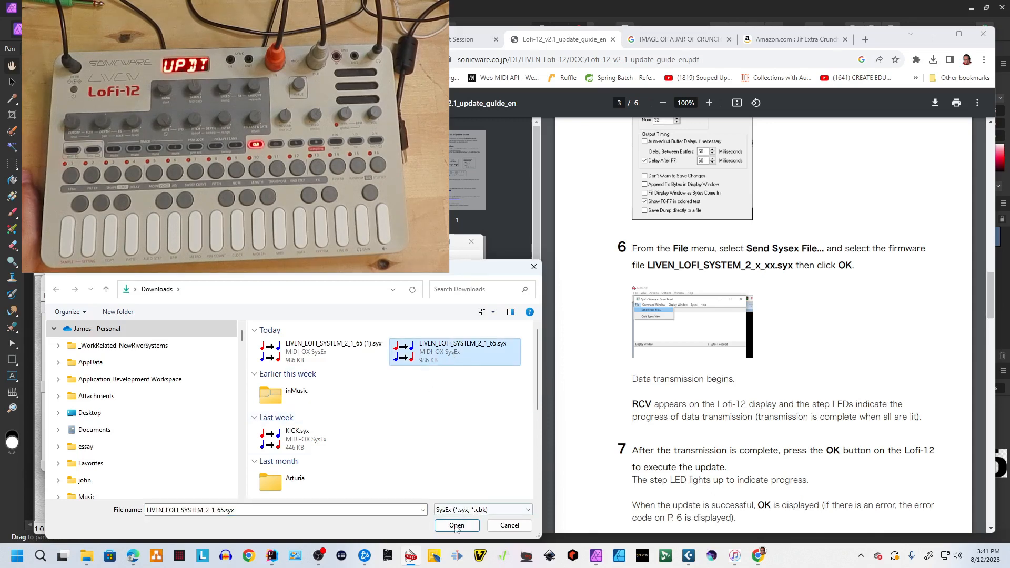
click(455, 525)
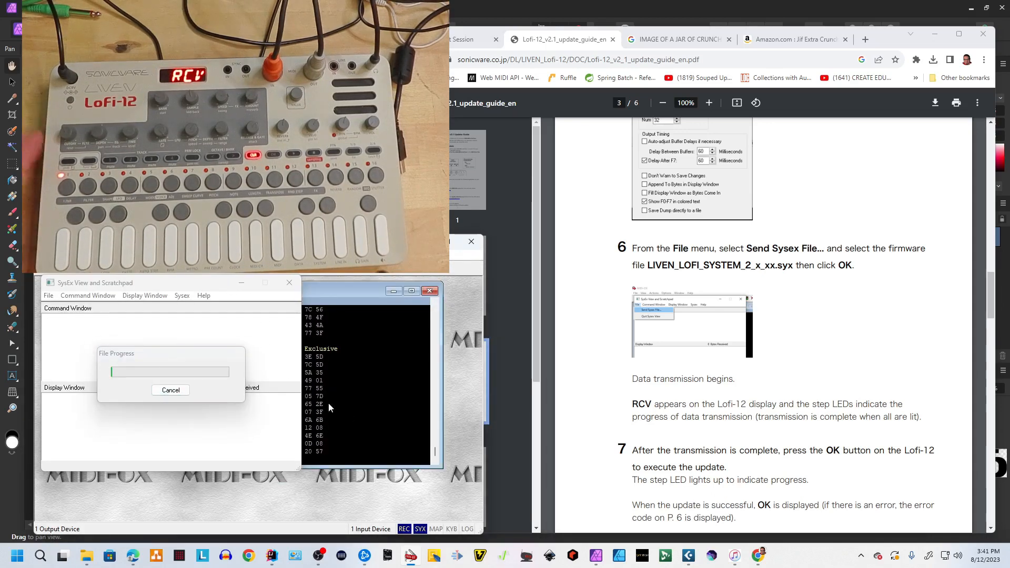
mouse_move(160, 409)
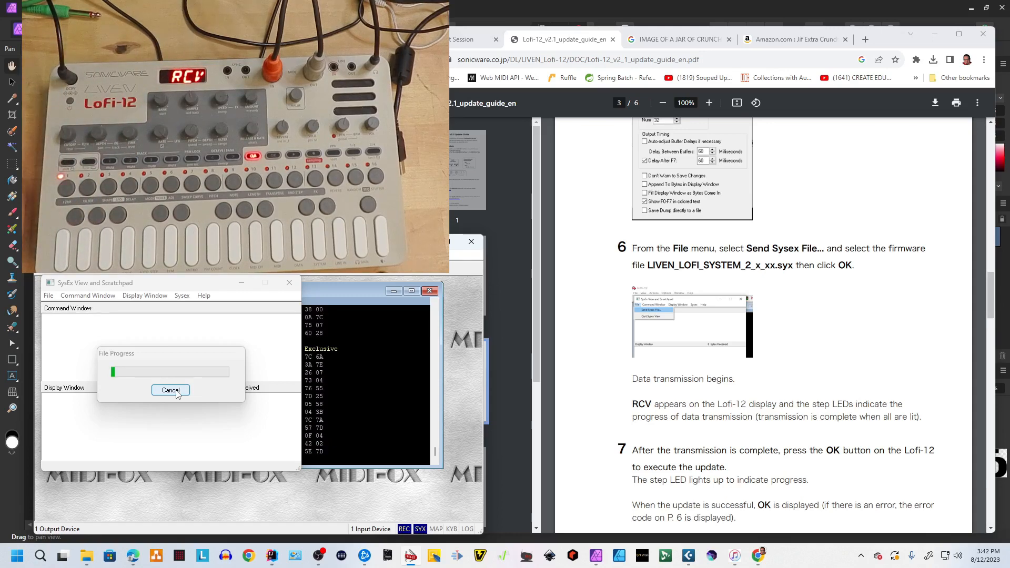
click(170, 390)
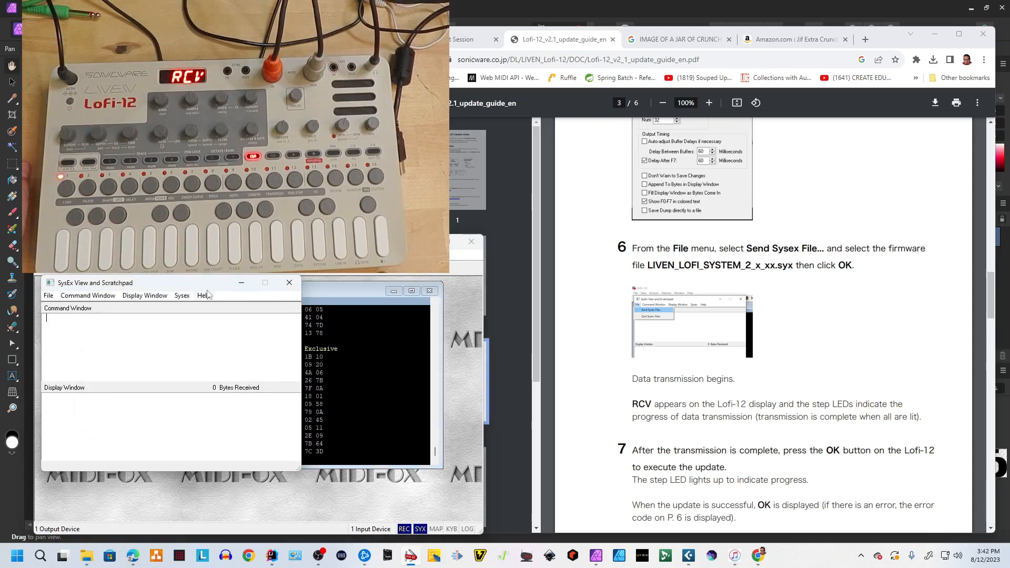